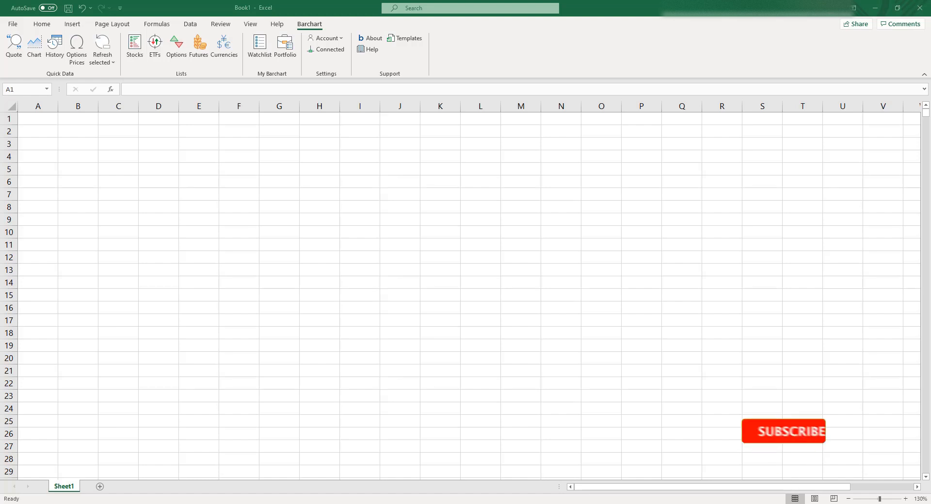
Step: Bring up Barchart History and search the symbol 'aapl' to pick AAPL NASDAQ (Apple Inc)
click(784, 431)
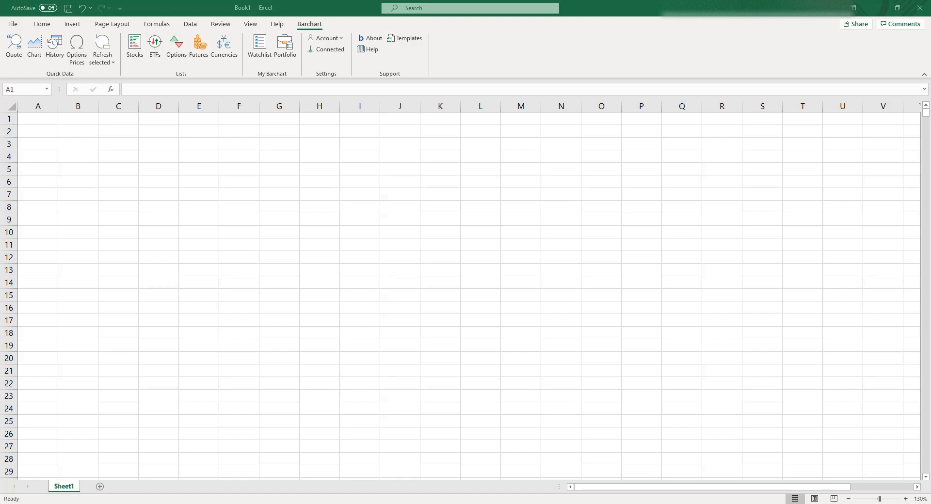
mouse_move(125, 117)
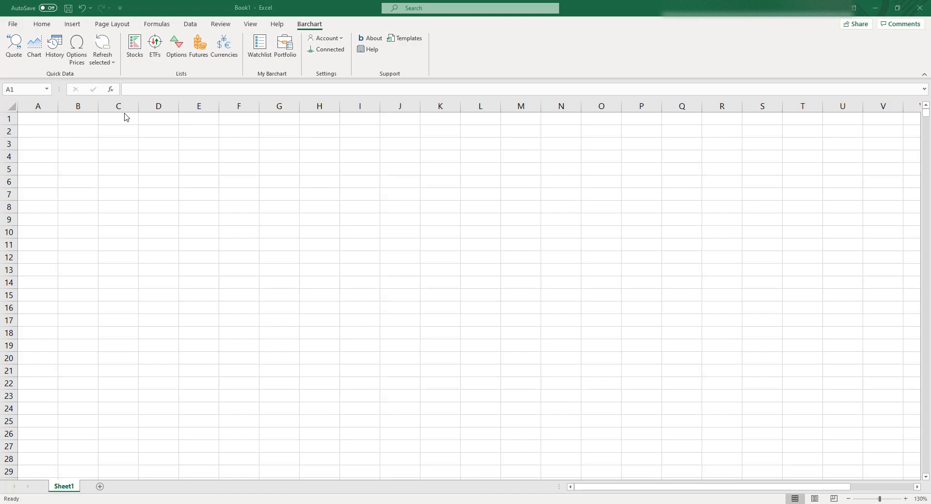
mouse_move(47, 123)
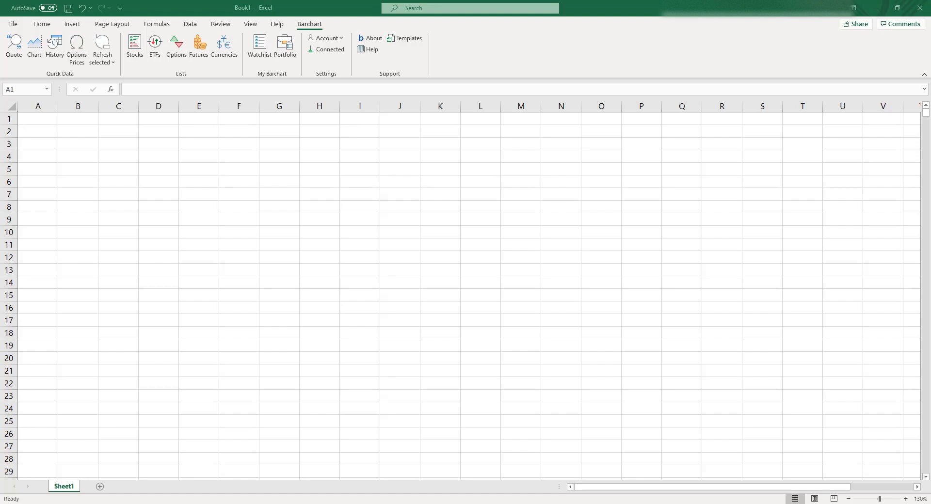
mouse_move(43, 123)
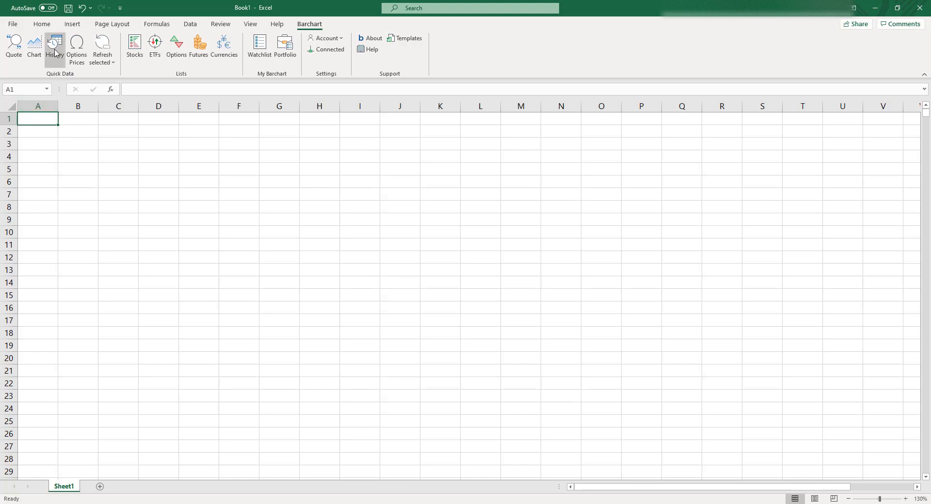
mouse_move(55, 51)
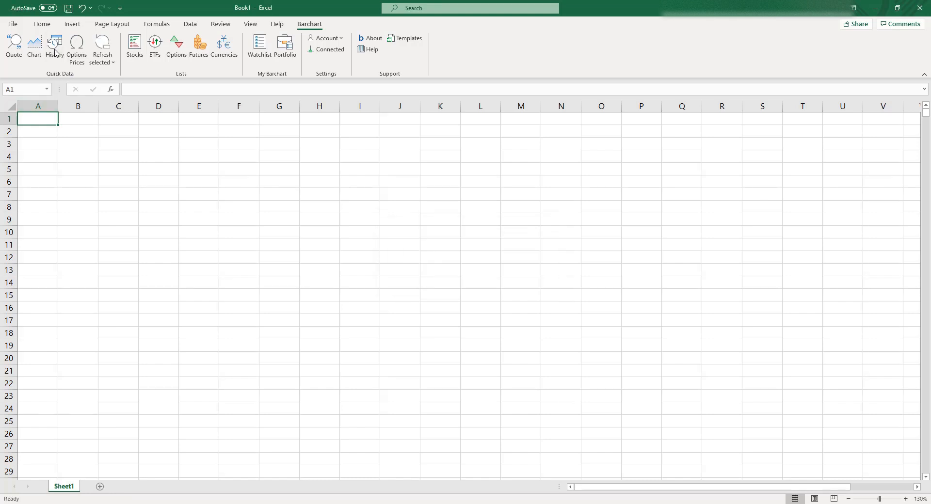
click(54, 46)
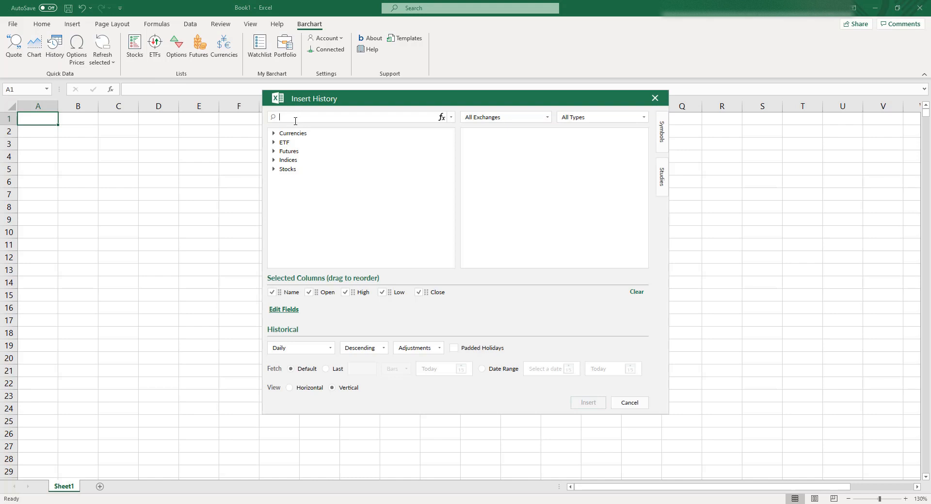
text(aapl)
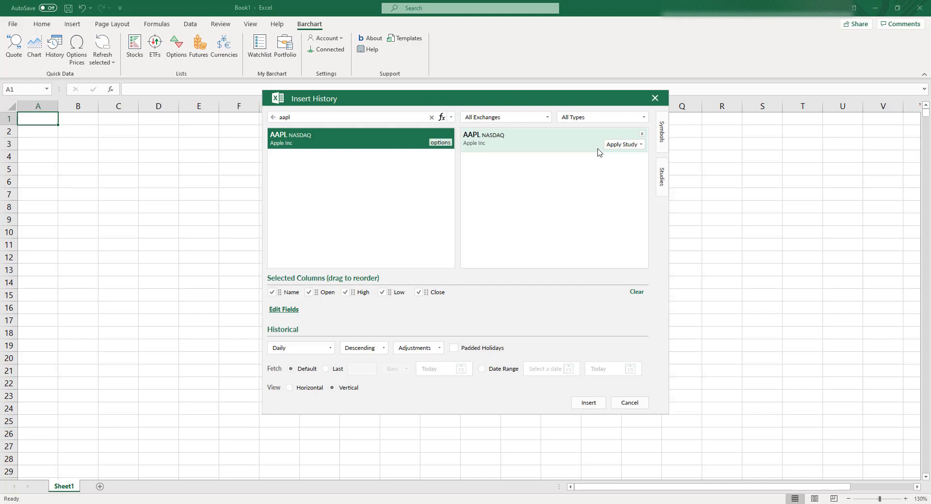
mouse_move(627, 148)
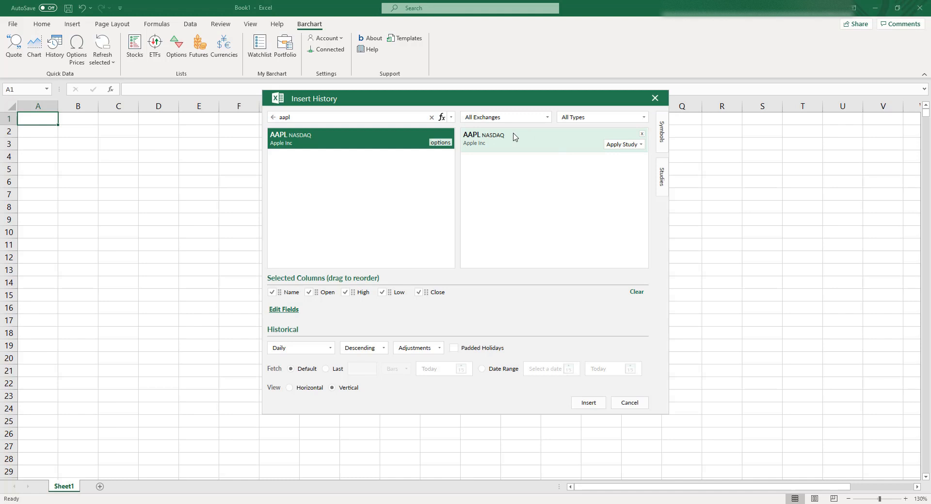
mouse_move(618, 146)
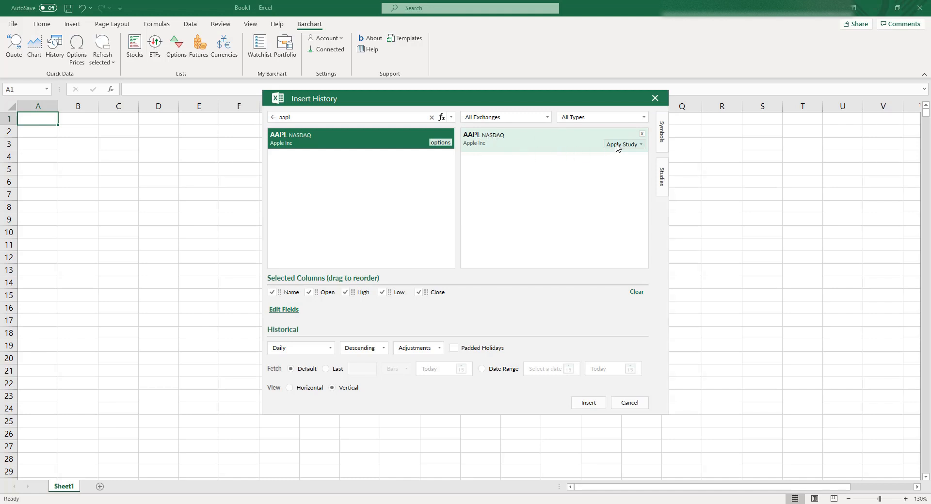
Step: Apply Bollinger Bands, then search 'moving' and add 20- and 50-period exponential moving averages
click(623, 145)
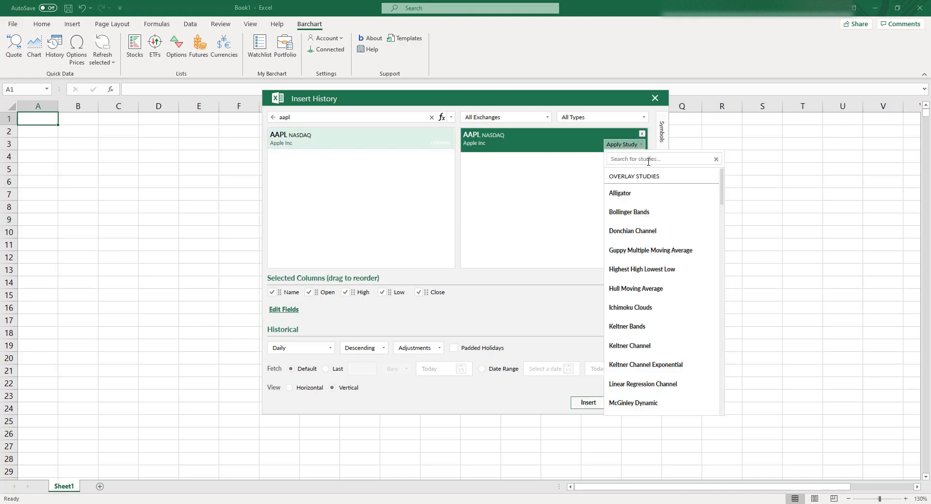
mouse_move(640, 215)
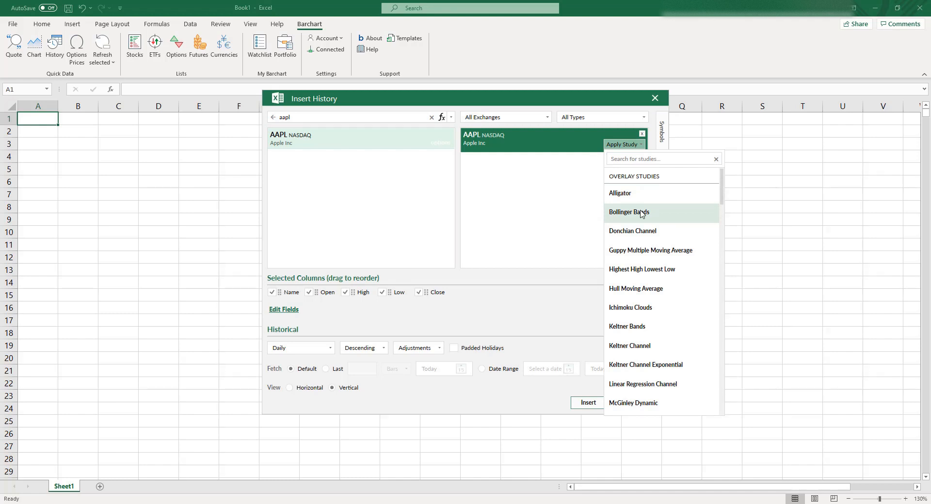
click(629, 212)
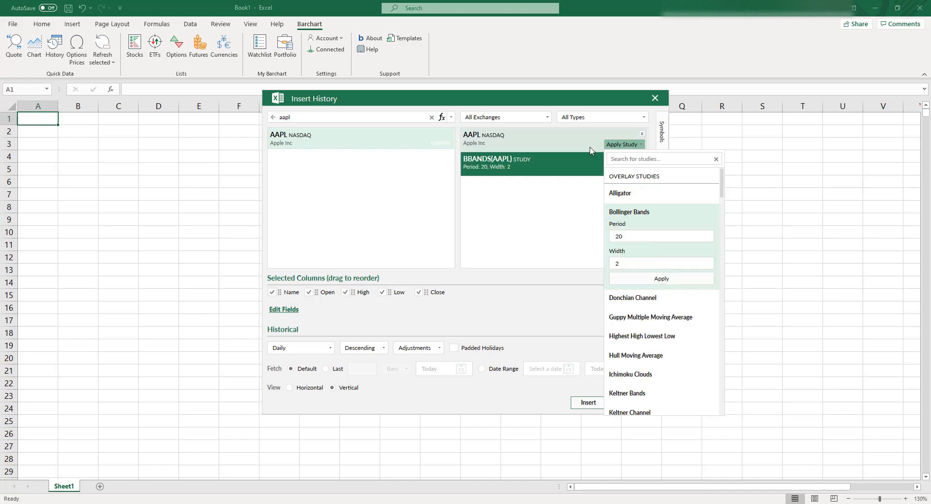
text(m)
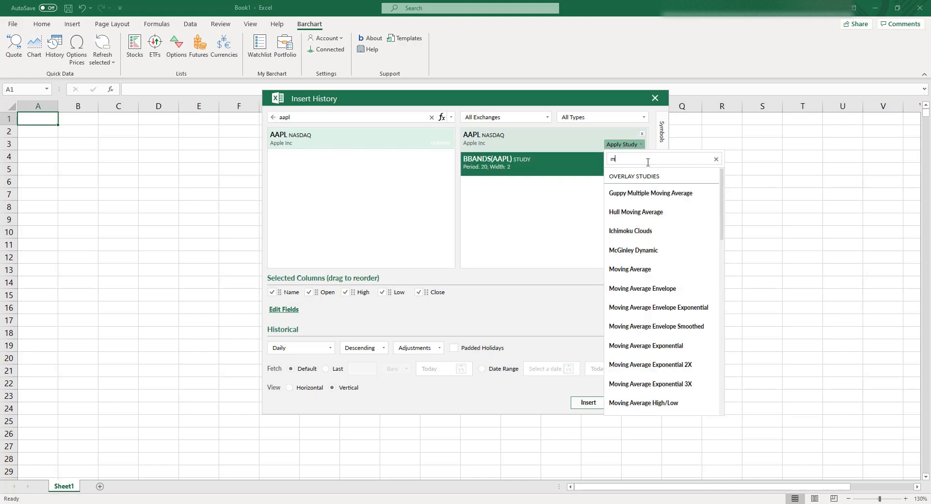
text(ovin)
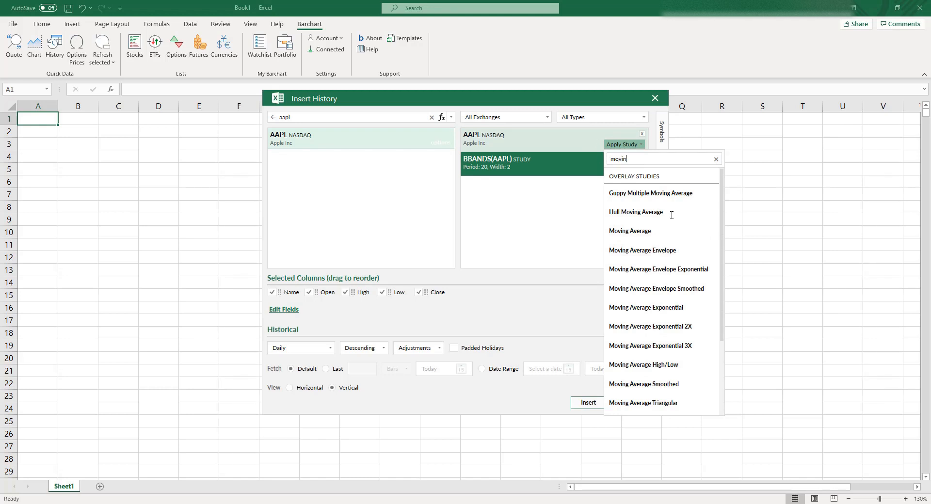
click(645, 308)
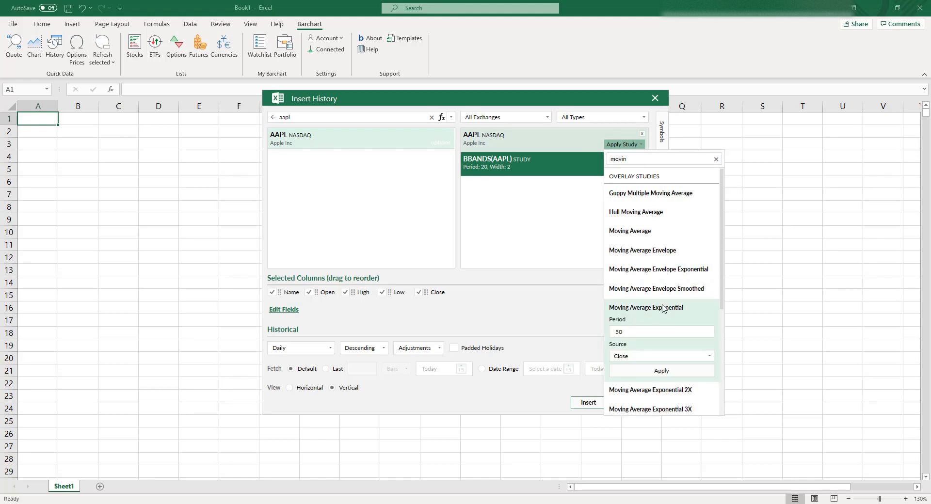
mouse_move(640, 341)
text(20)
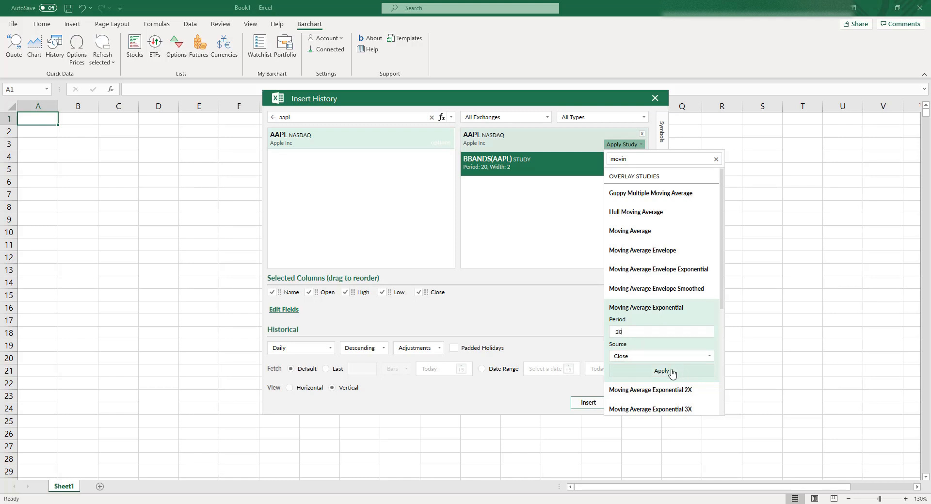
click(661, 371)
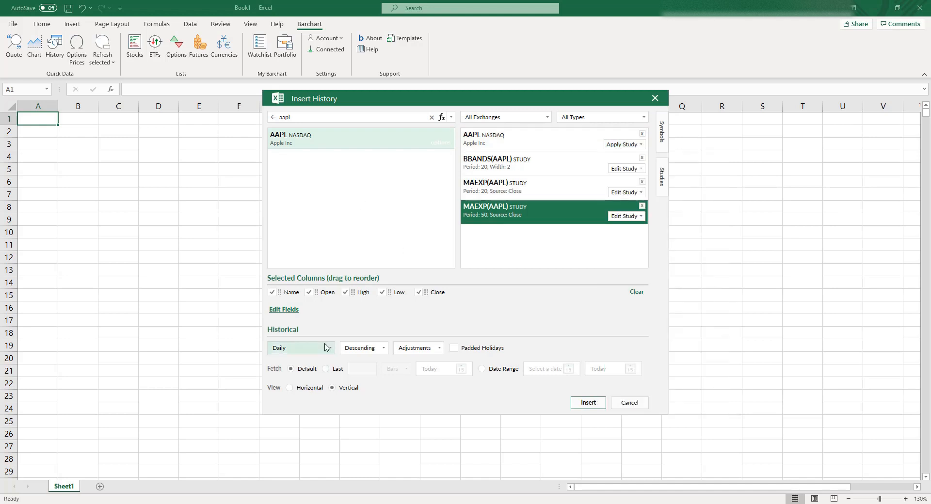
mouse_move(324, 356)
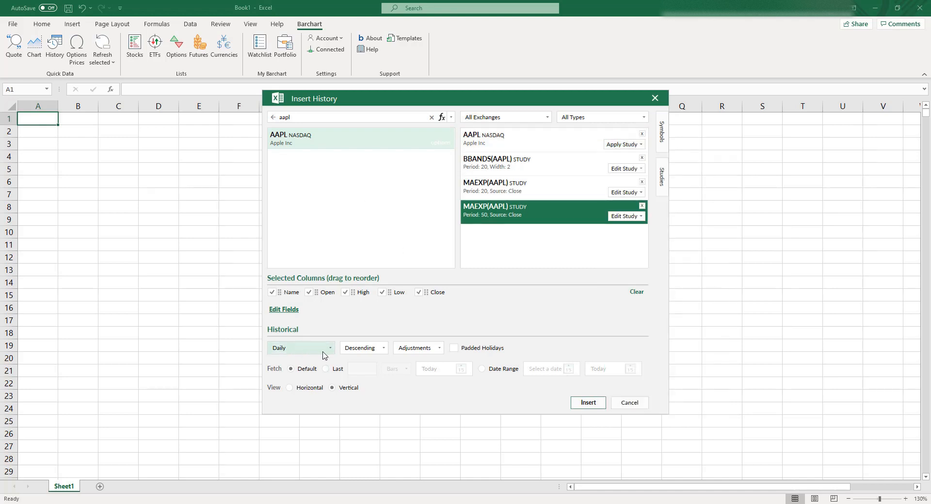
Step: Sort ascending, fetch the last 9999 bars, and insert the AAPL history into the sheet
click(418, 348)
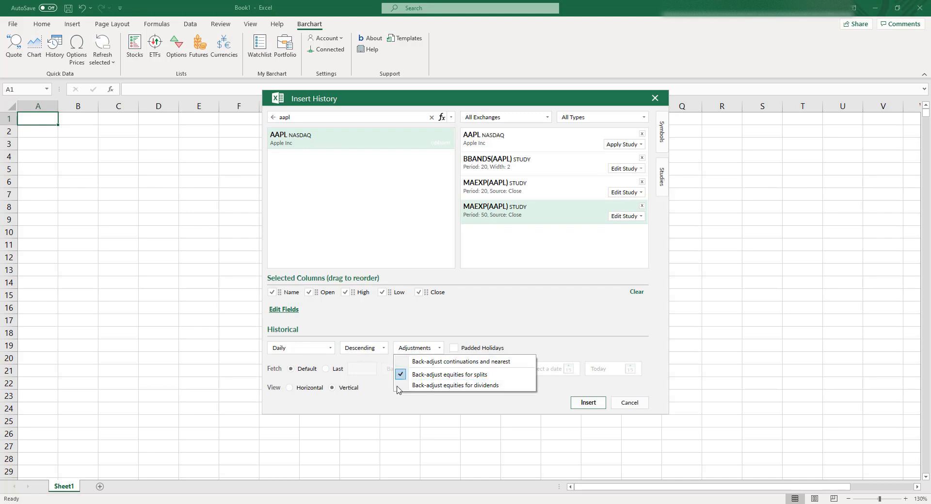
click(363, 348)
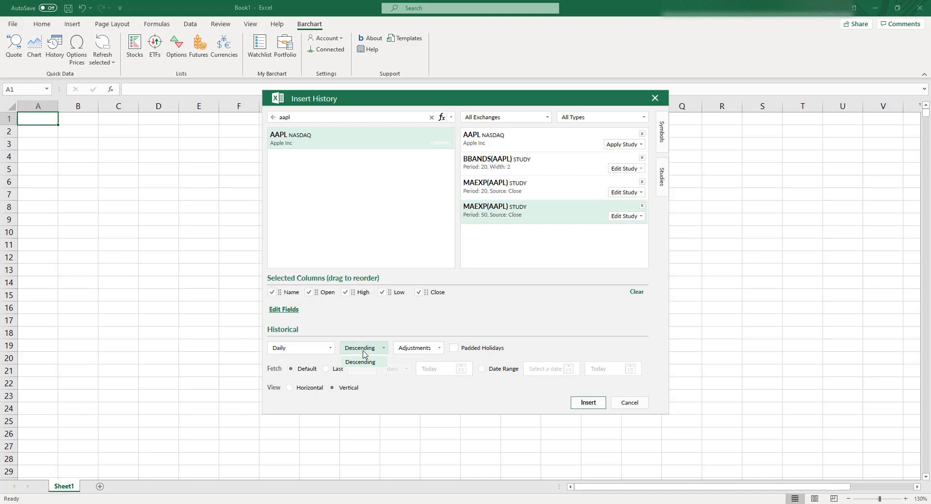
click(360, 362)
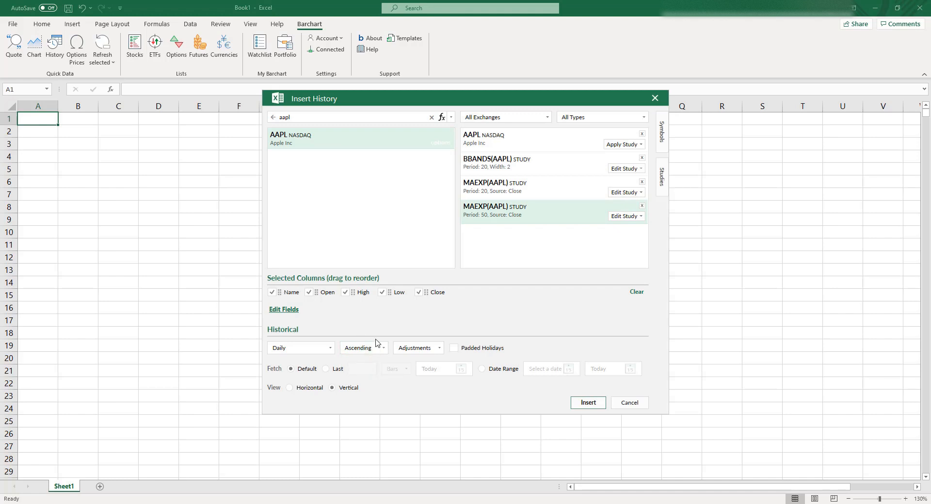
click(326, 369)
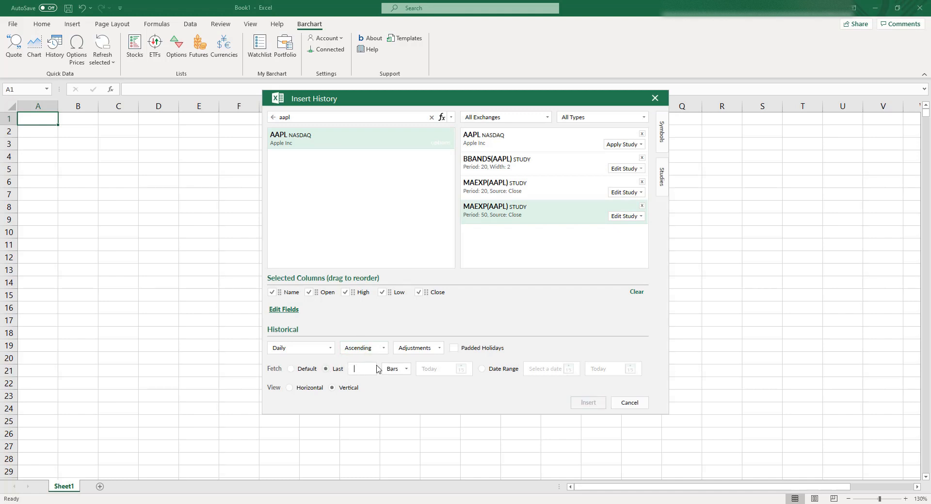
text(9999)
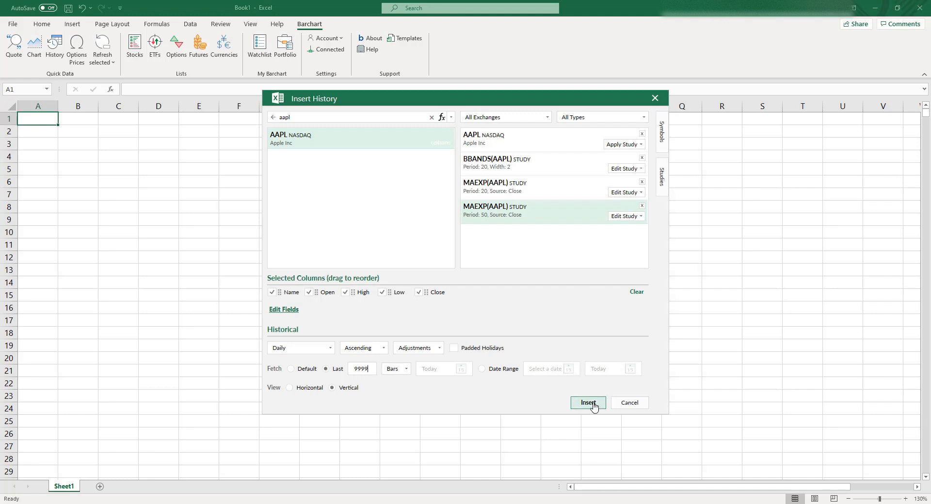
click(588, 403)
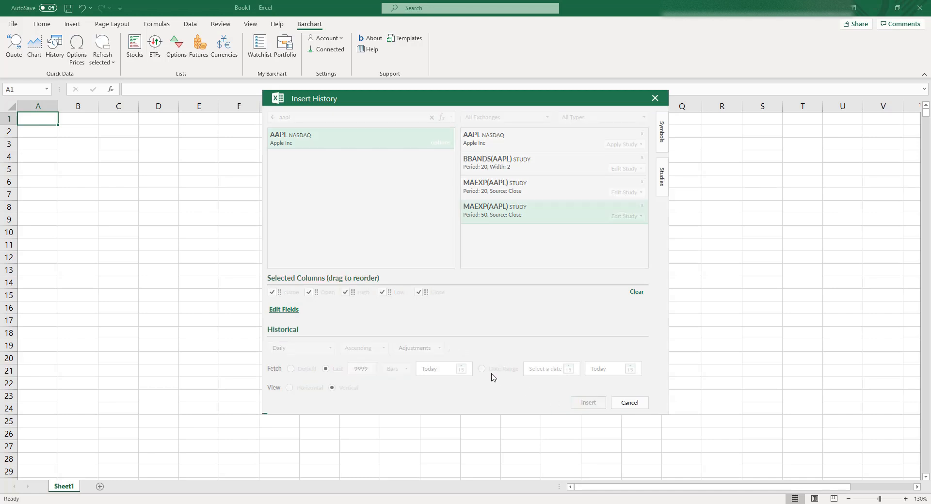
Step: Let the AAPL history table load from 1984 and inspect the BOLLBU column
click(588, 403)
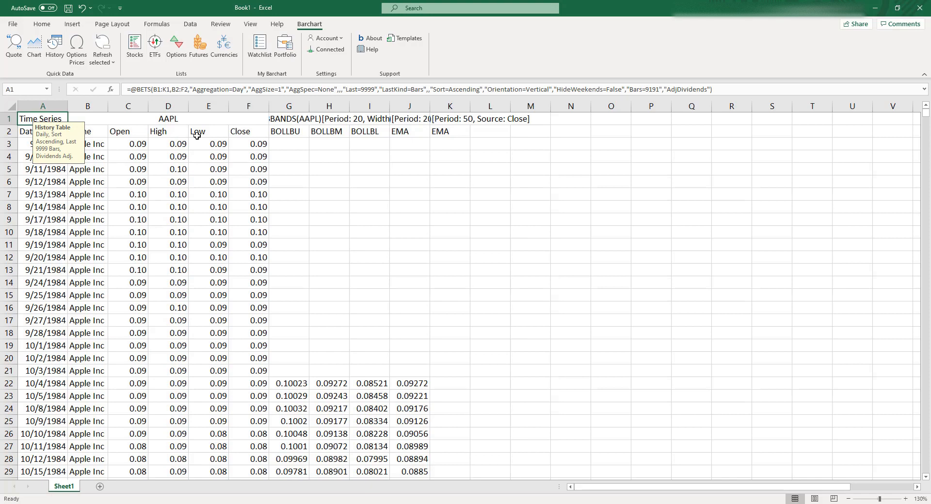
click(288, 131)
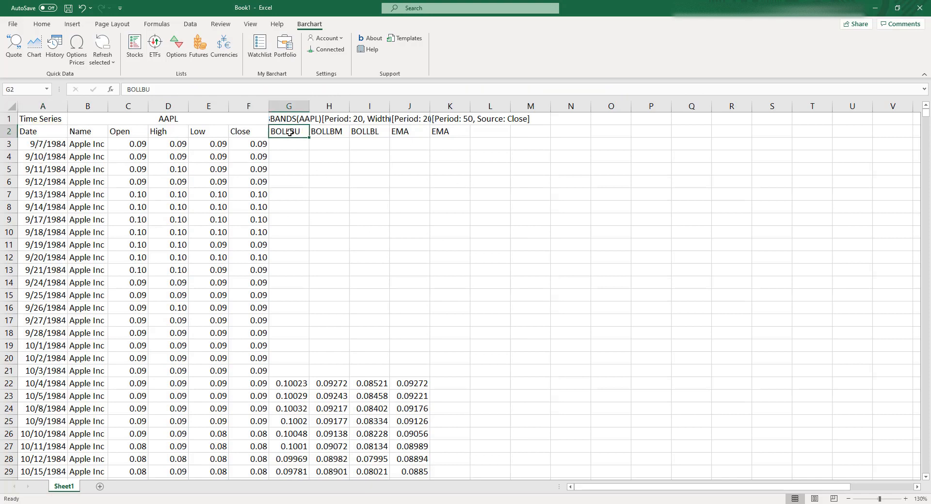
scroll(down, 3)
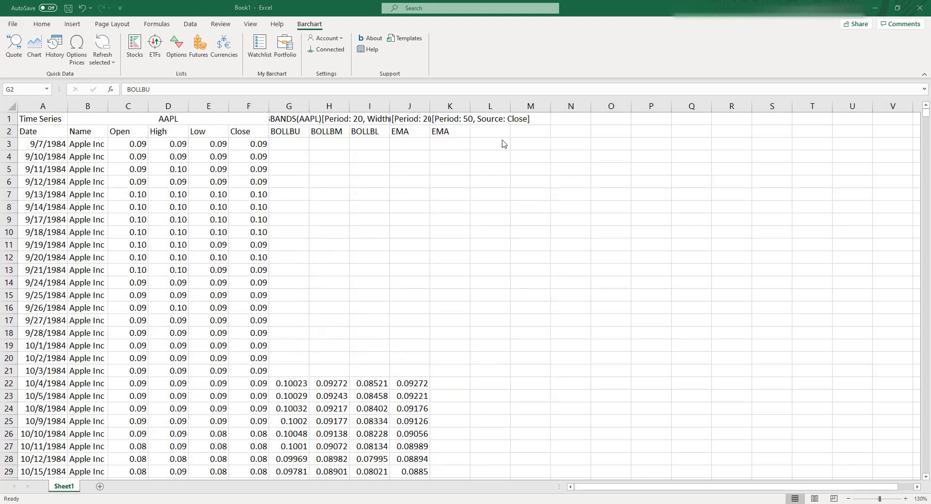
mouse_move(487, 136)
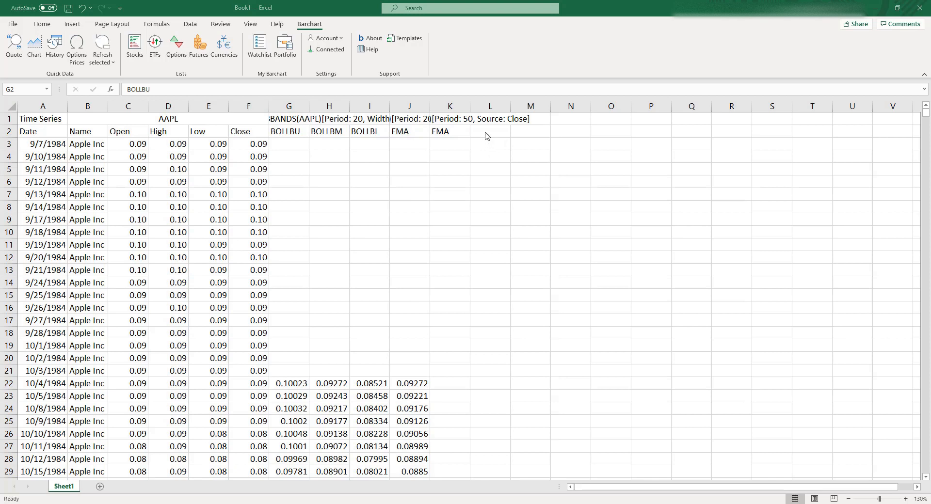
mouse_move(492, 136)
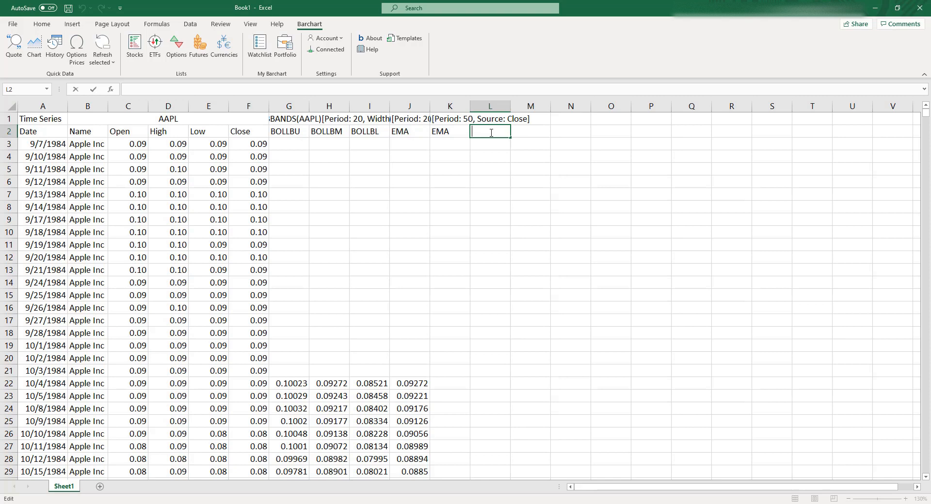
Step: Enter headers 'long entry', 'long exit', 'short entry', 'short exit' in L2:O2
text(In)
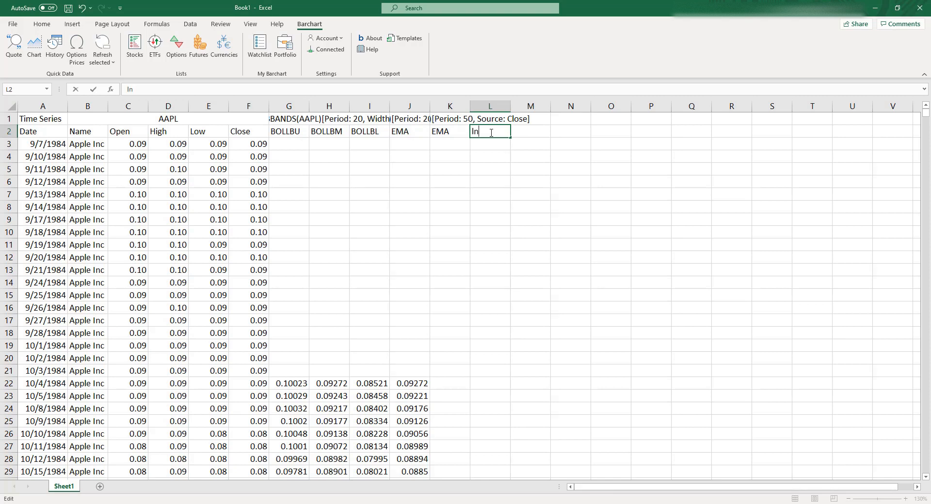
text(long entry)
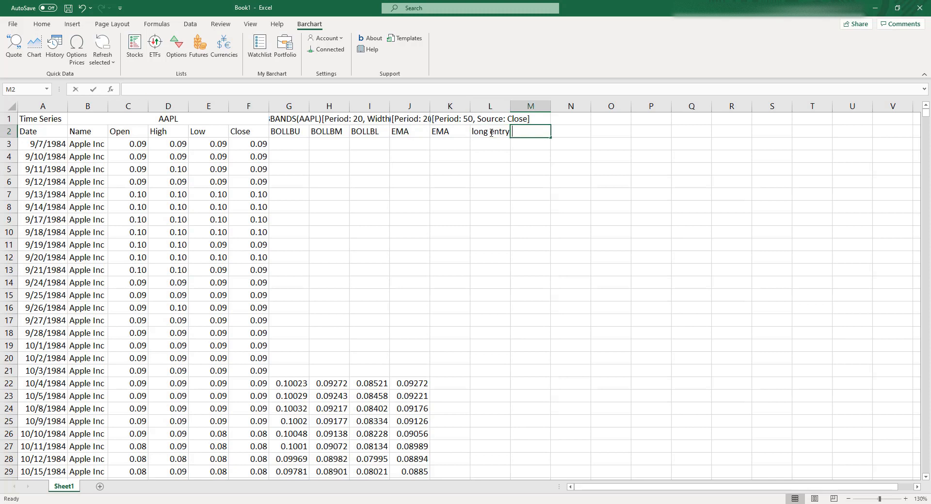
text(long exit)
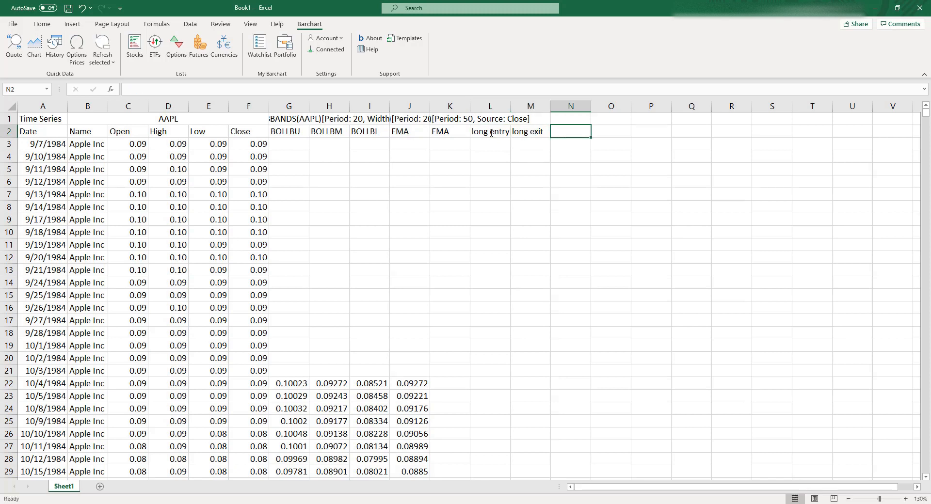
text(short entry)
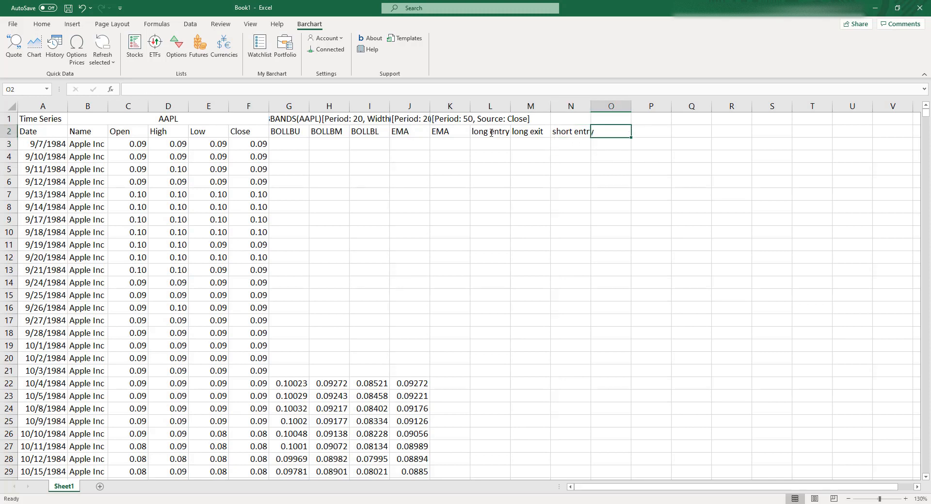
text(short exit)
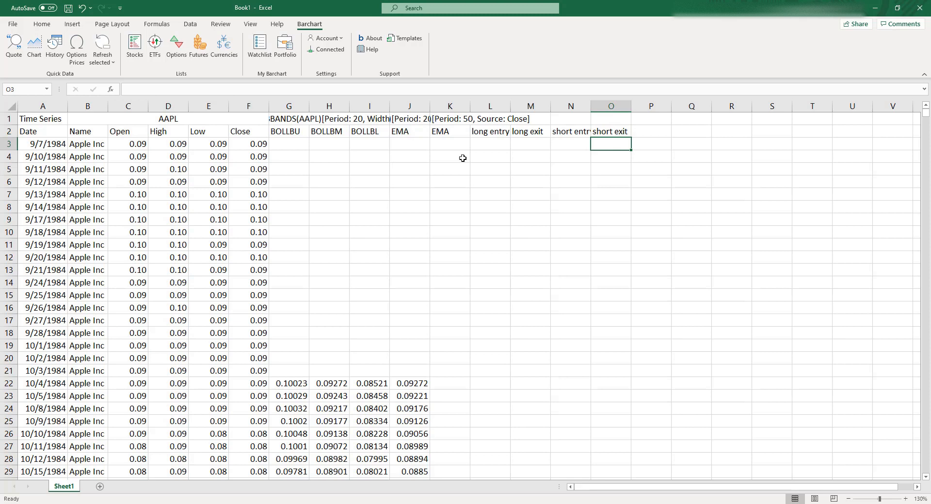
mouse_move(467, 141)
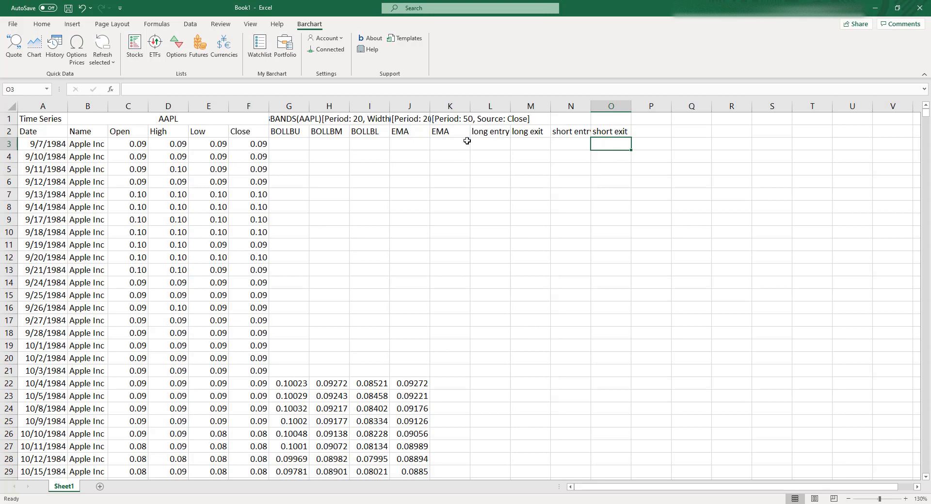
click(490, 144)
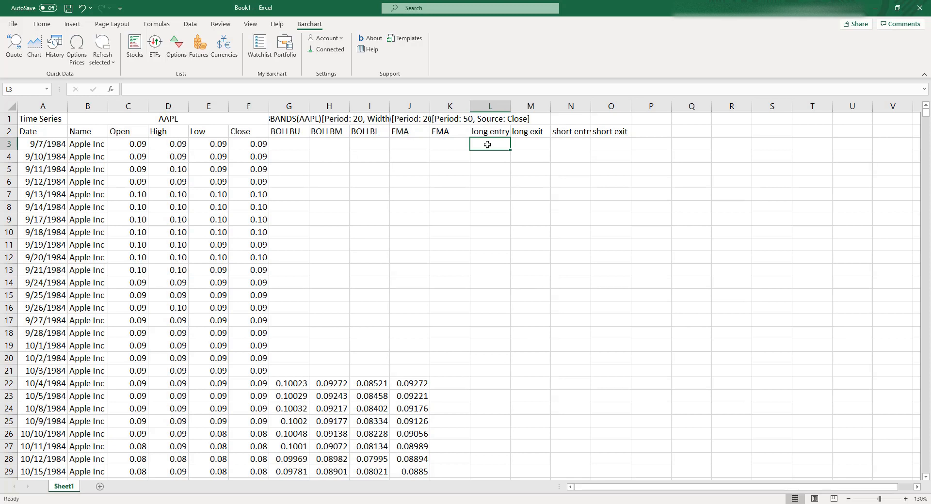
mouse_move(303, 133)
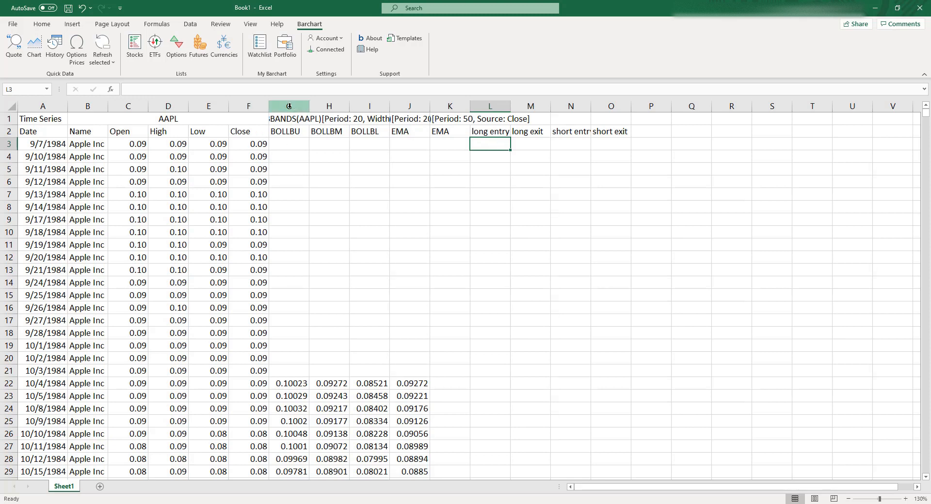
mouse_move(353, 137)
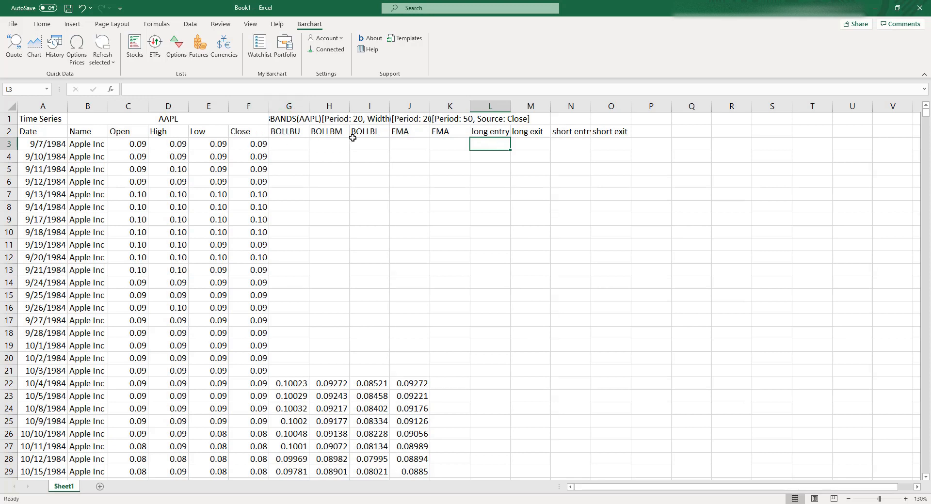
mouse_move(405, 145)
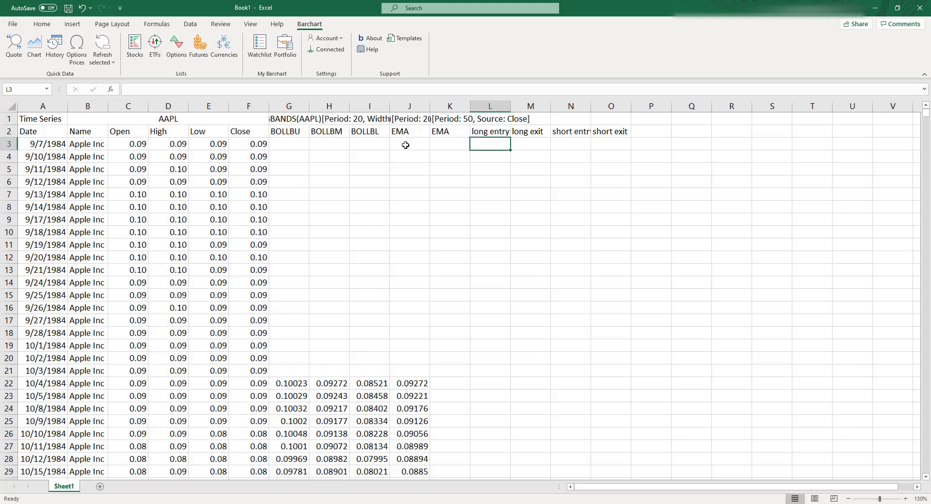
mouse_move(452, 142)
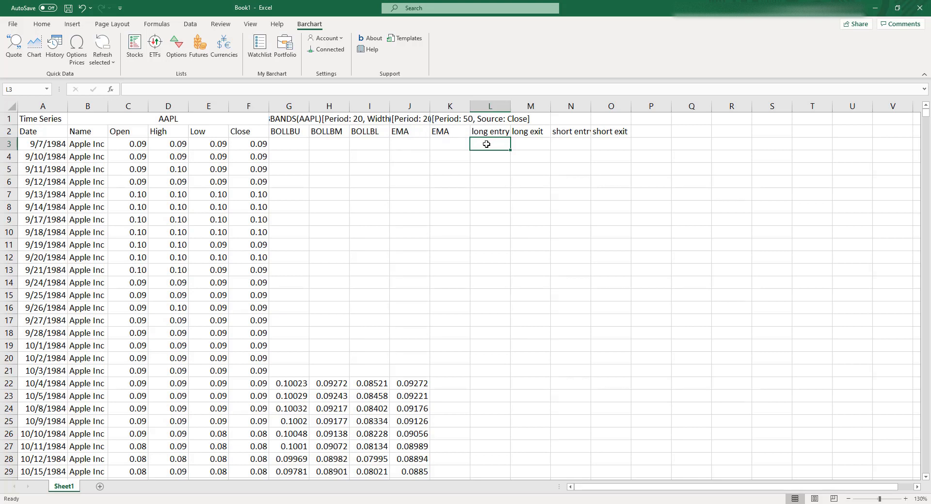
Step: Enter =AND(F2<G2, F3>G3, J3>K3) in L3 and fill it down column L
double_click(490, 144)
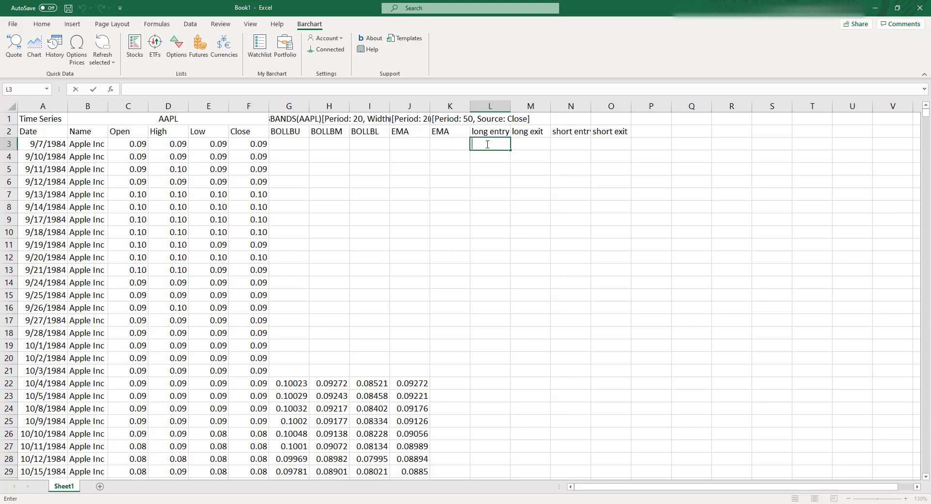
text(=AND()
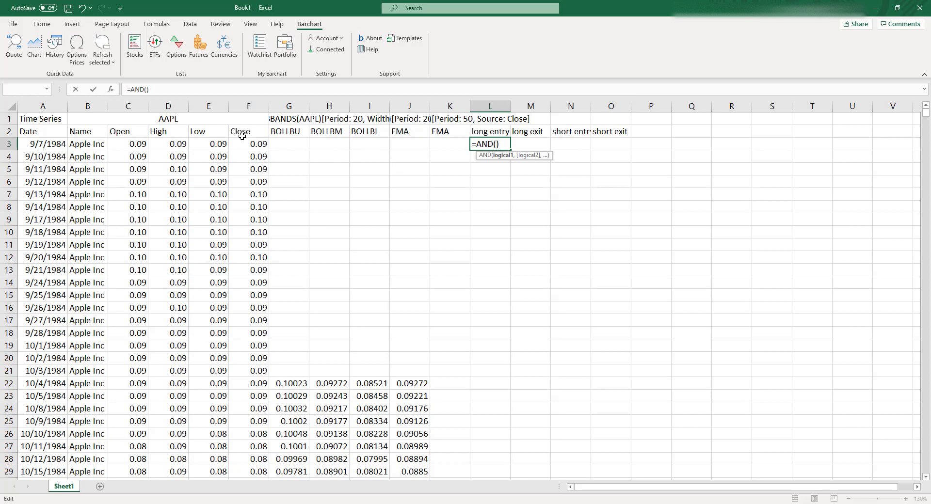
click(248, 131)
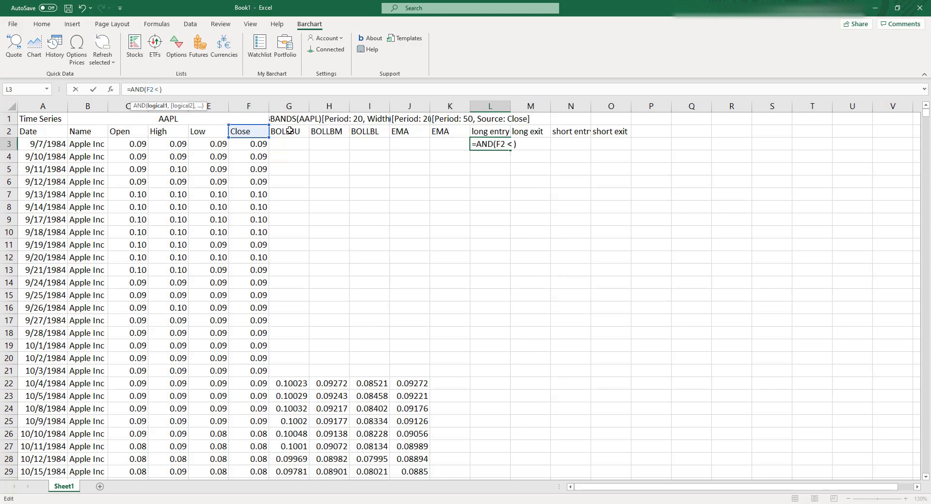
click(289, 131)
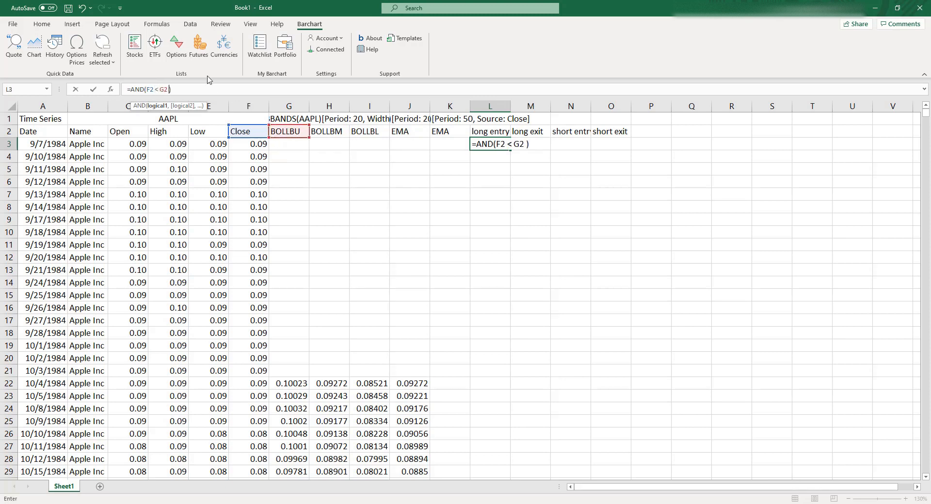
text(, F3 >)
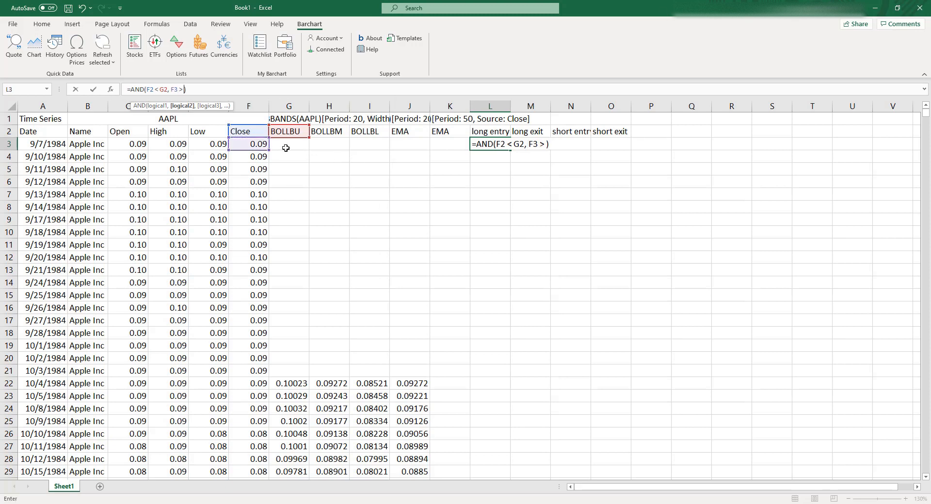
text(G3))
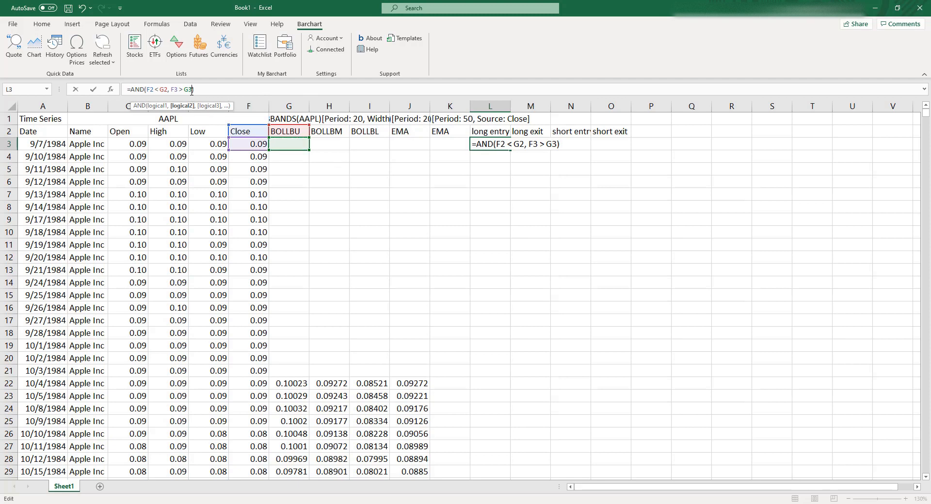
text(,)
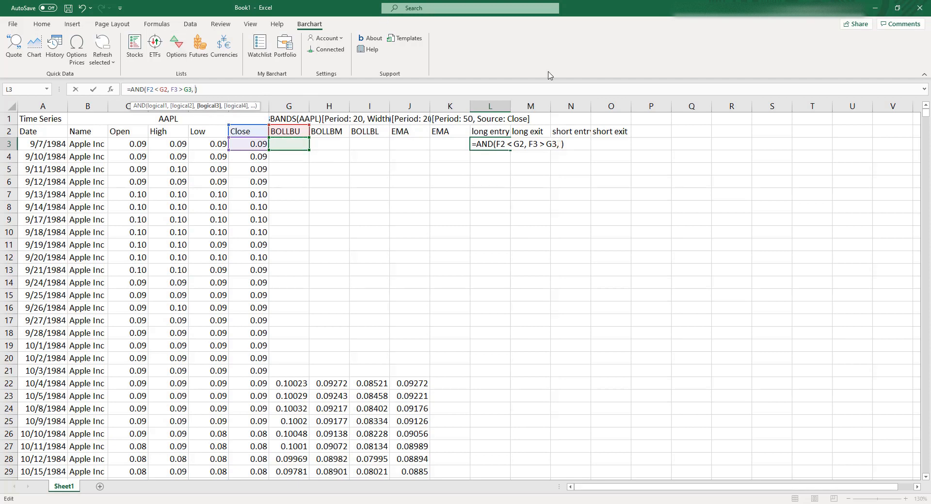
click(409, 143)
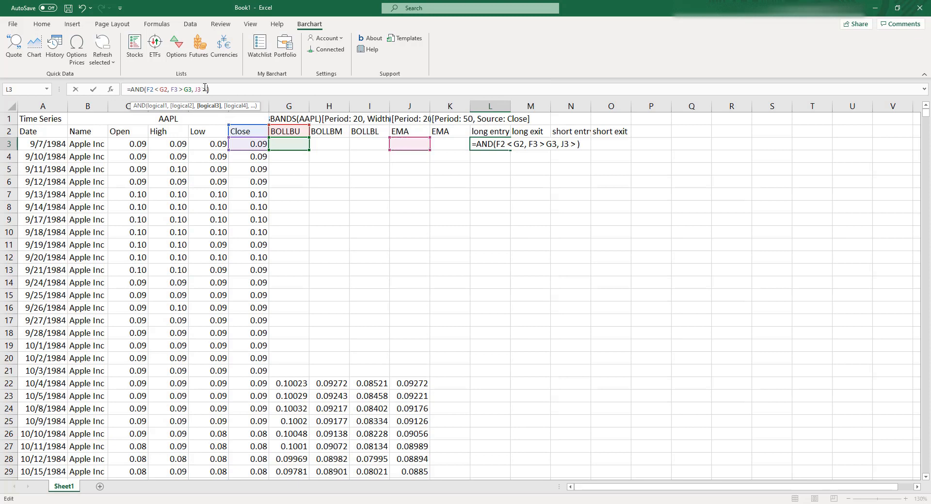
click(450, 143)
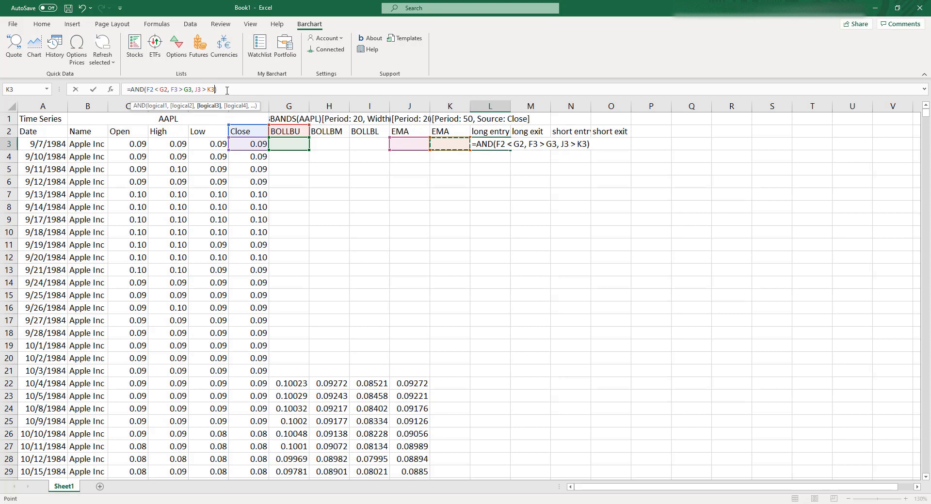
key(Enter)
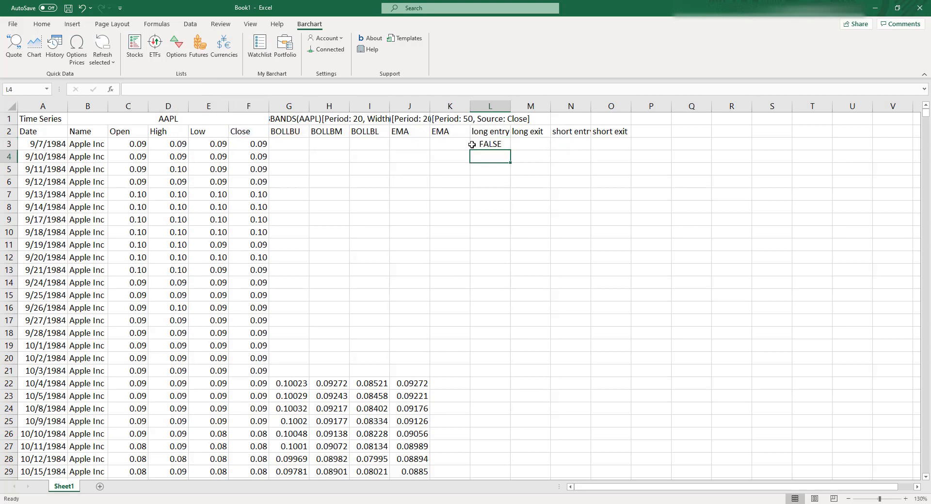
drag(489, 144, 490, 471)
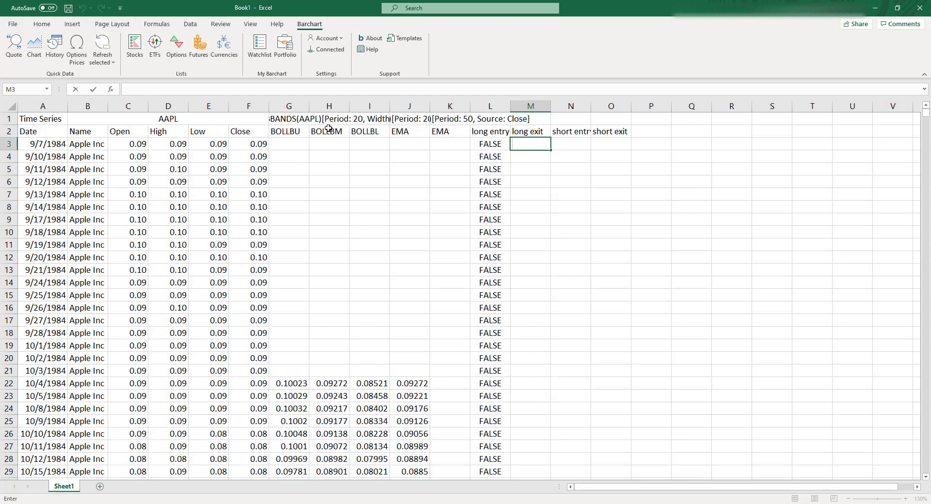
Step: Enter =AND(F2>H2, F3<H3) in M3 and fill it down column M
double_click(530, 143)
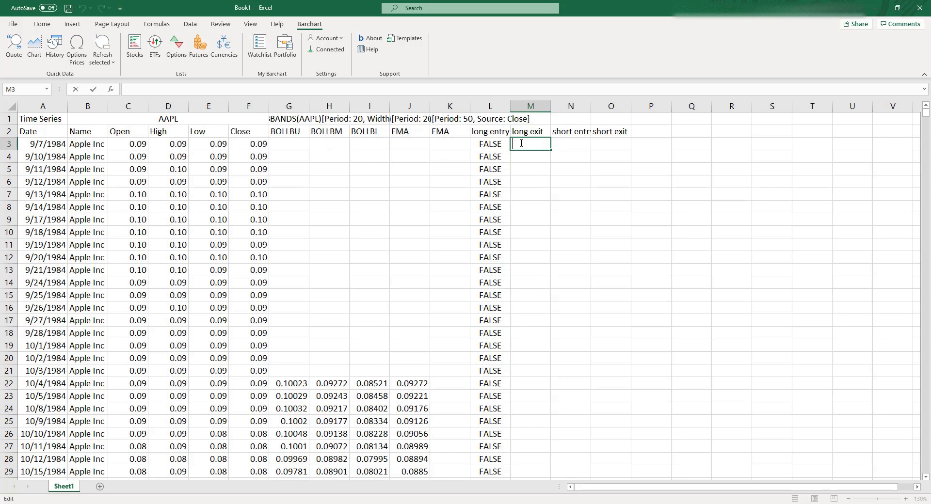
text(=)
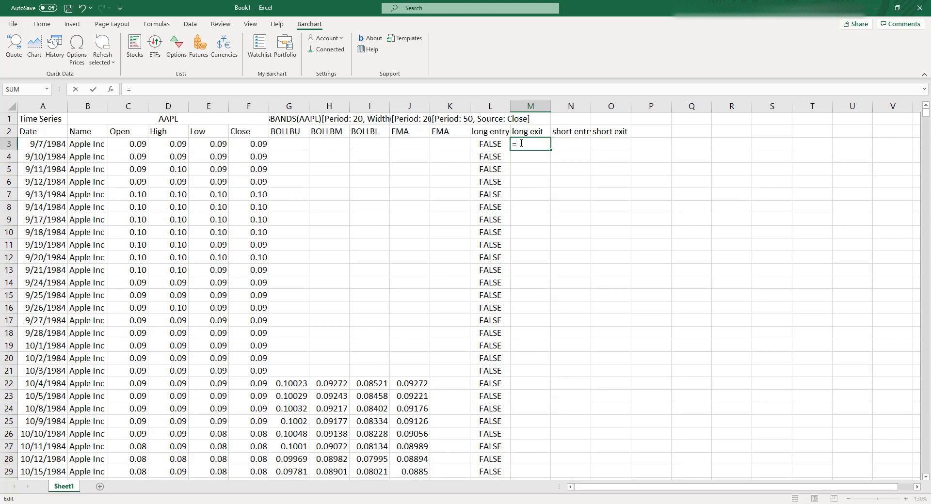
click(249, 131)
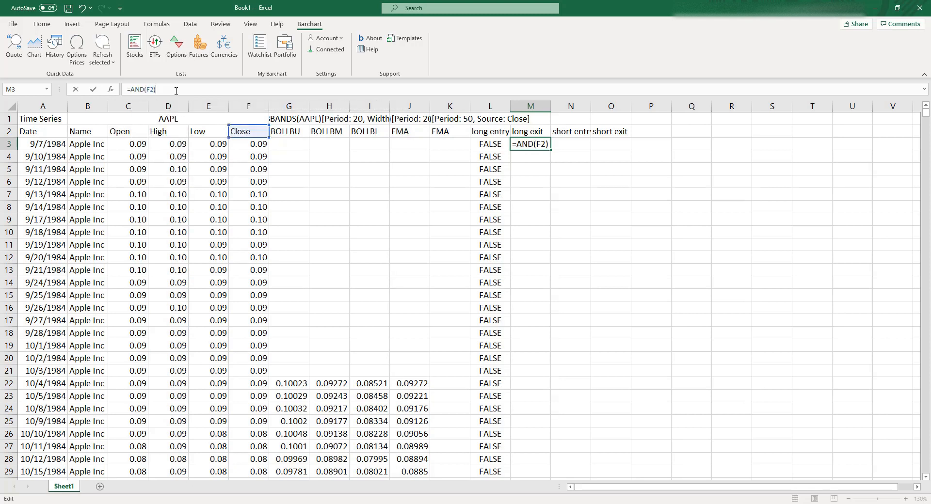
text(" ")
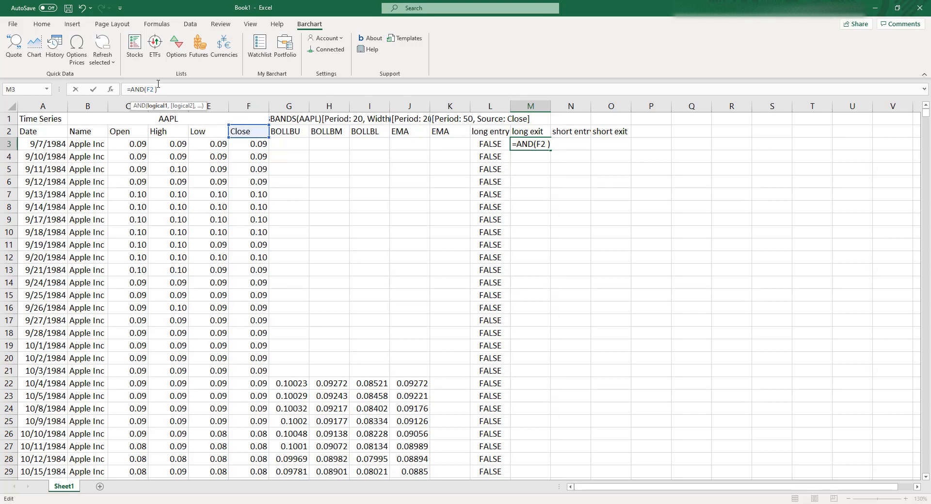
text(>)
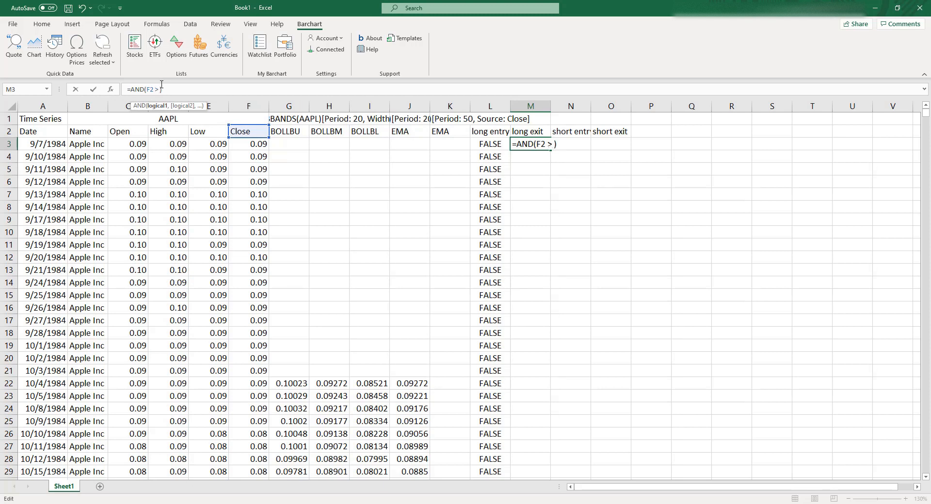
click(329, 131)
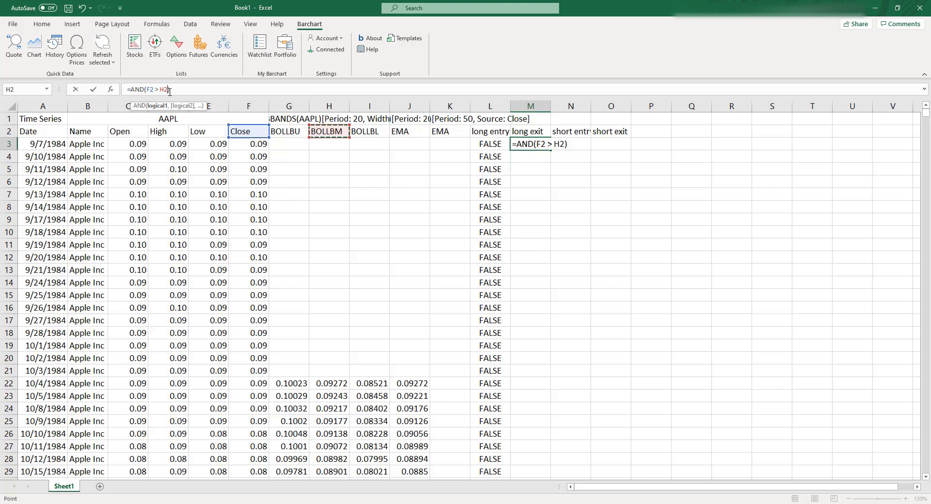
text(,)
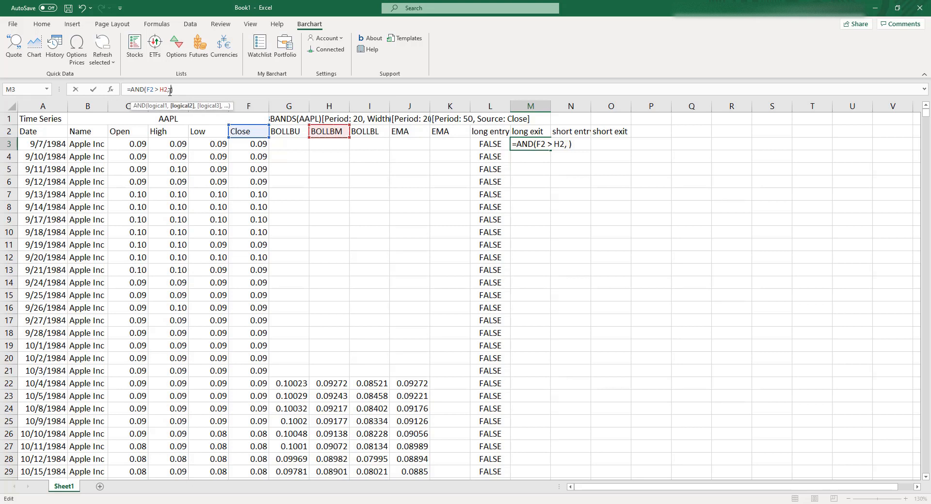
click(248, 144)
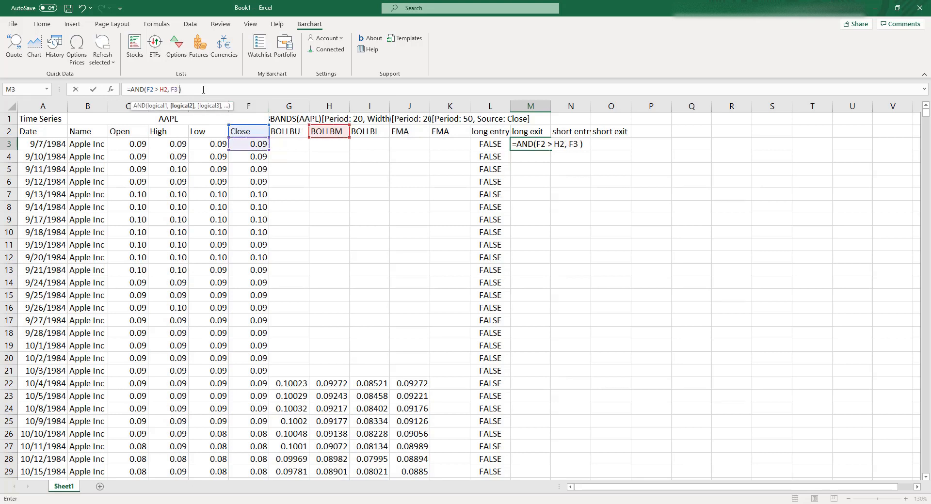
click(329, 144)
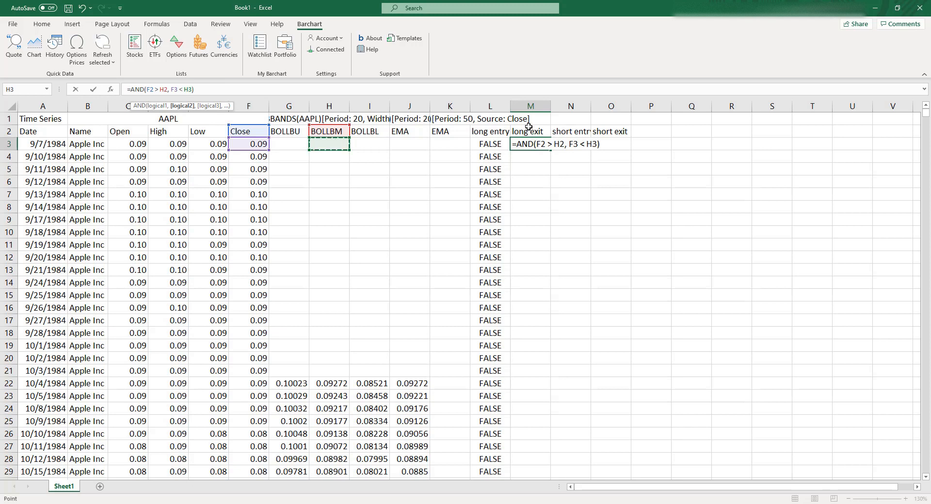
key(Enter)
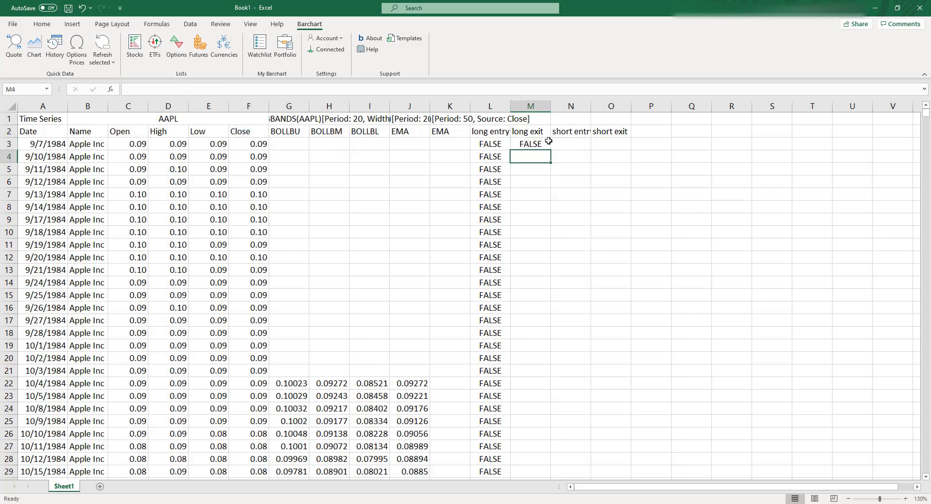
click(530, 143)
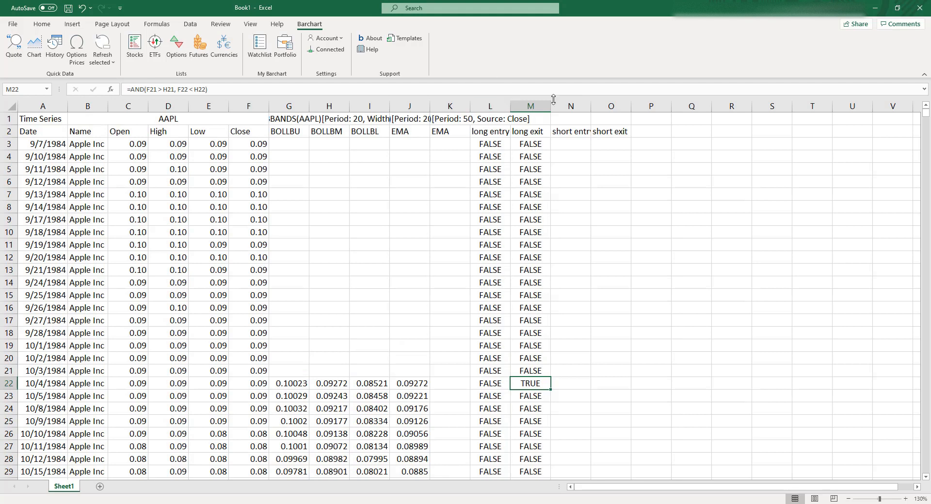
Step: Enter =AND(F2>I2, F3<I3, J3<K3) in N3 and fill it down column N
click(490, 144)
text(=AND(F2 > G2, F3 > G3, J3 > K3)
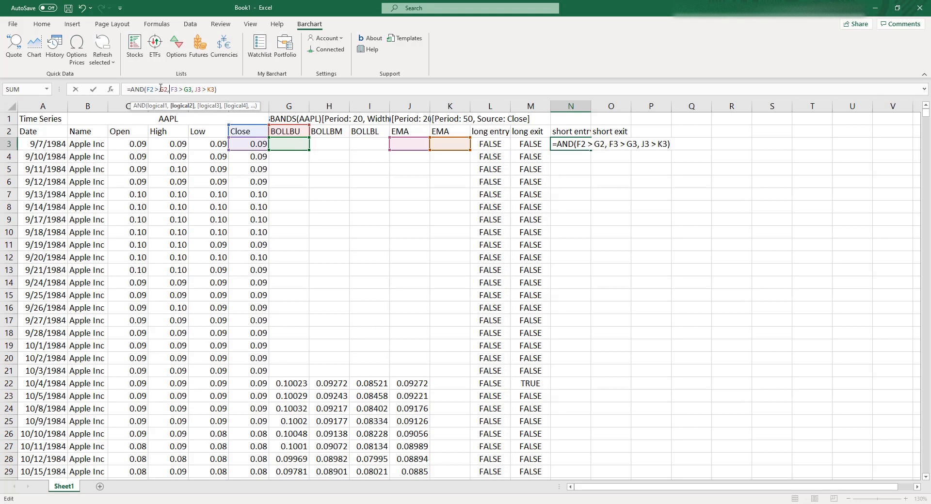
text(<)
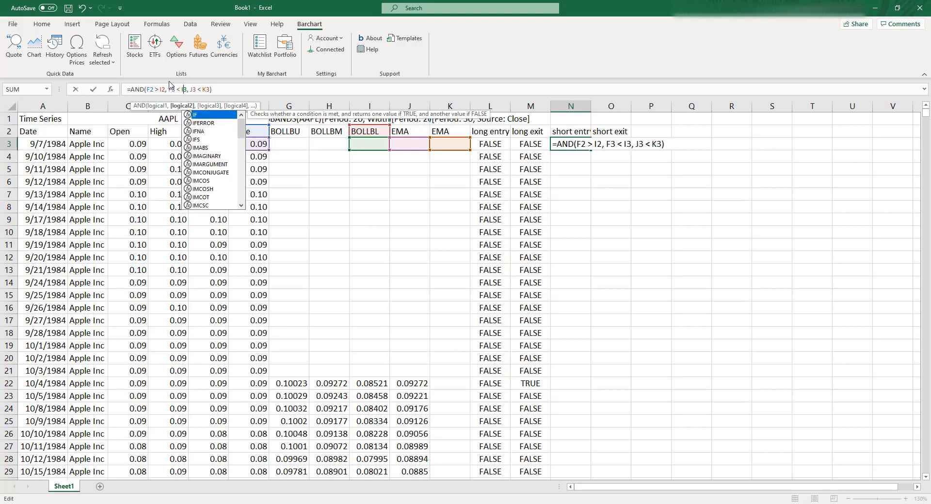
key(Enter)
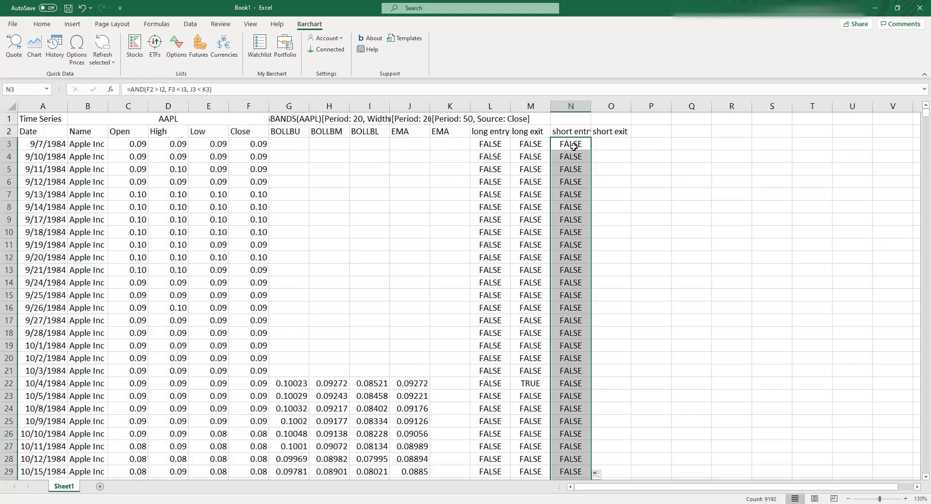
click(530, 144)
text(=AND(F2 > H2, F3 > H3)
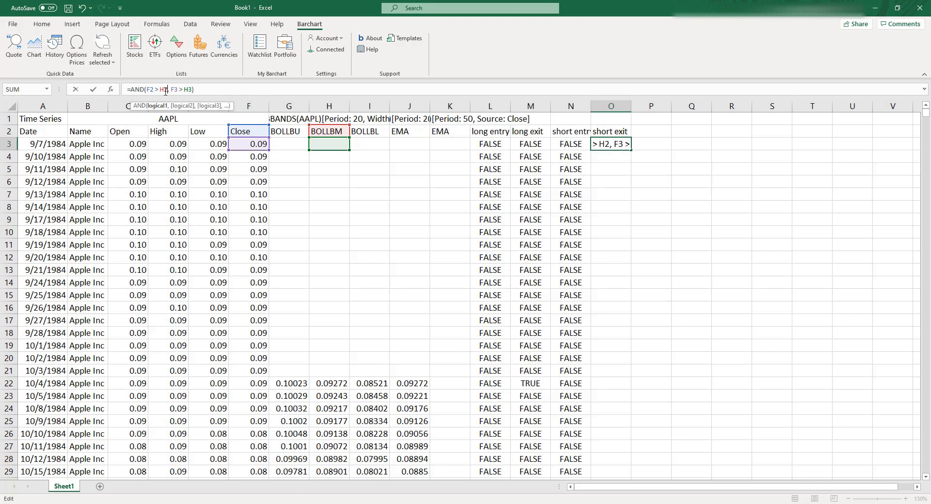
Step: Enter =AND(F2<H2, F3>H3) in O3 and fill it down column O
text(<)
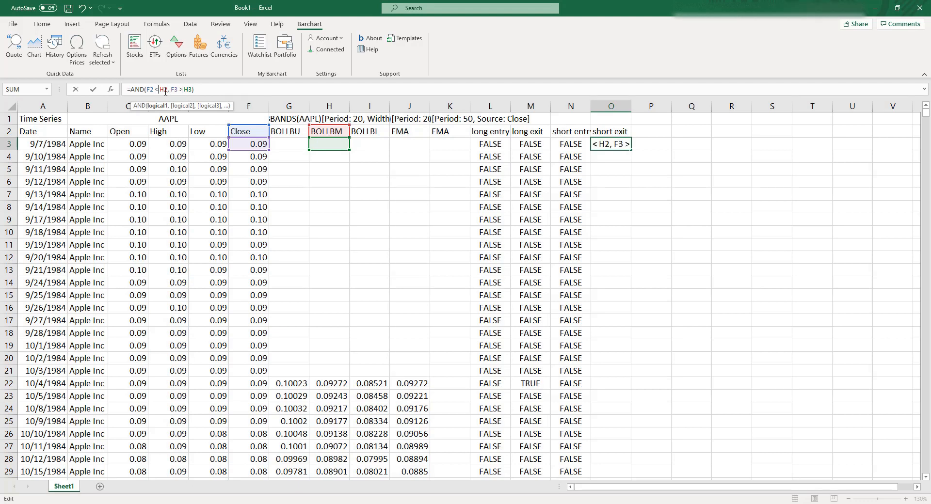
key(Enter)
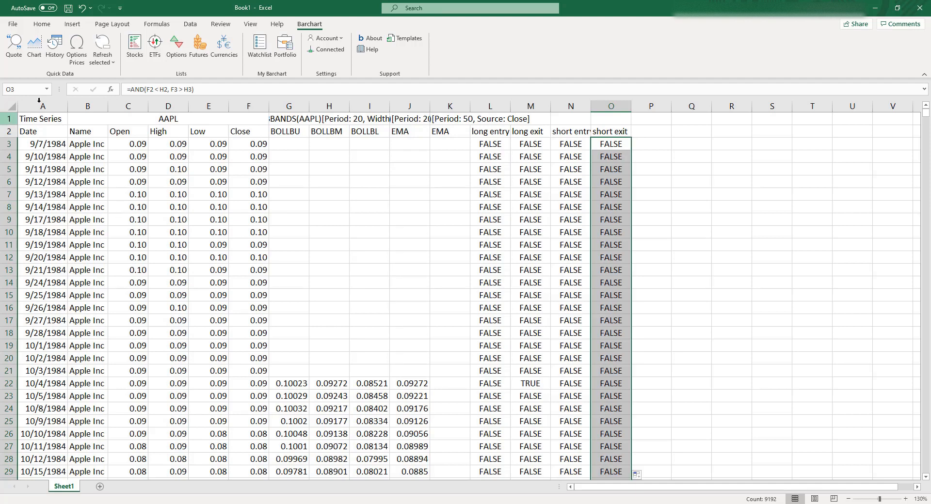
mouse_move(414, 142)
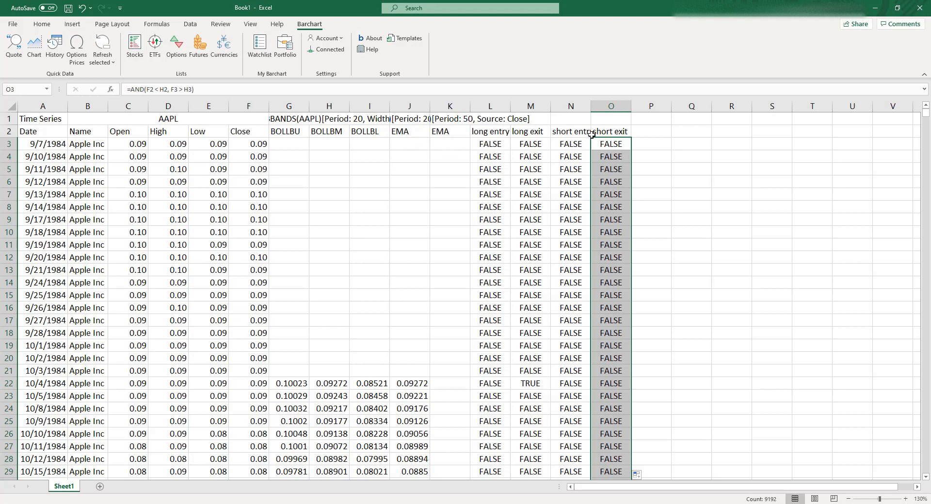
click(650, 131)
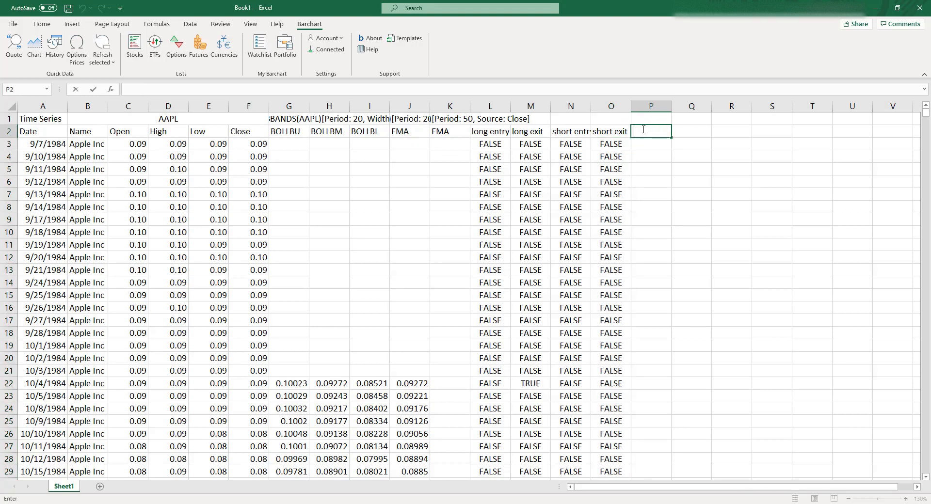
Step: Add 'equity' and 'qty' headers in P2:Q2 with starting values 1000 and 0
text(equity)
click(651, 143)
text(1000)
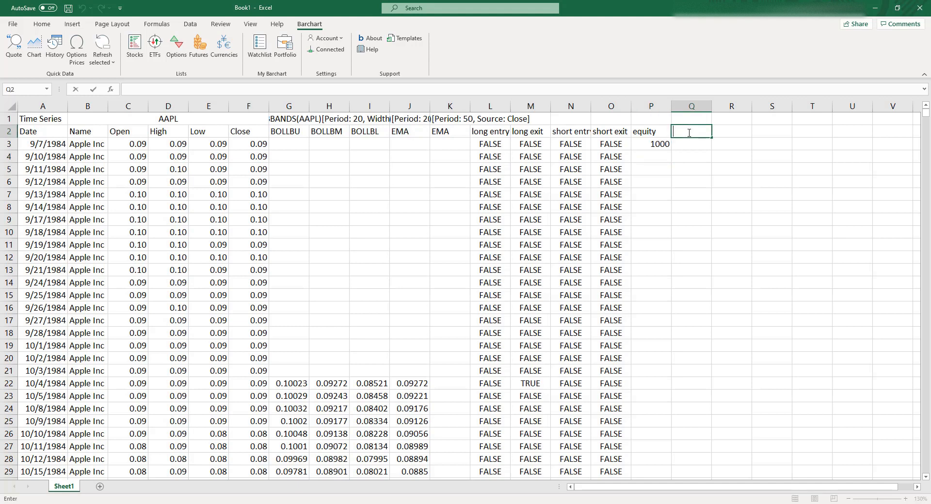
text(qty)
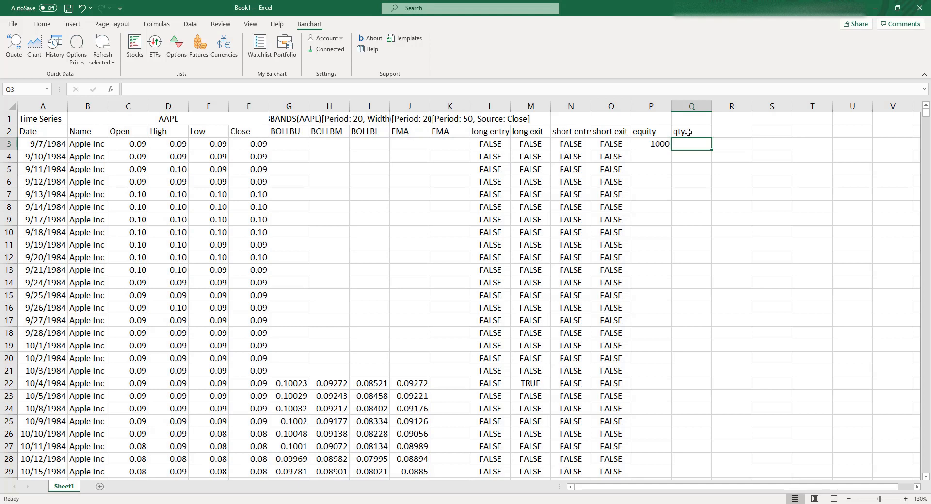
text(0)
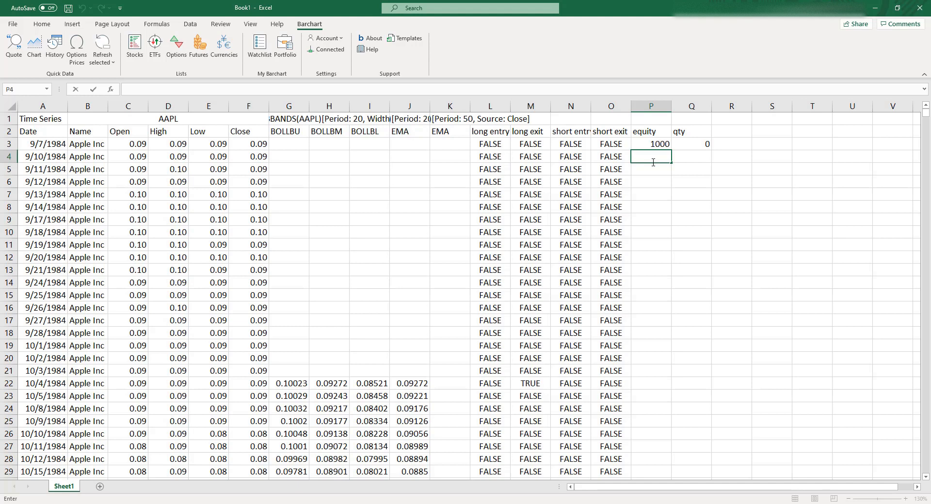
text(=)
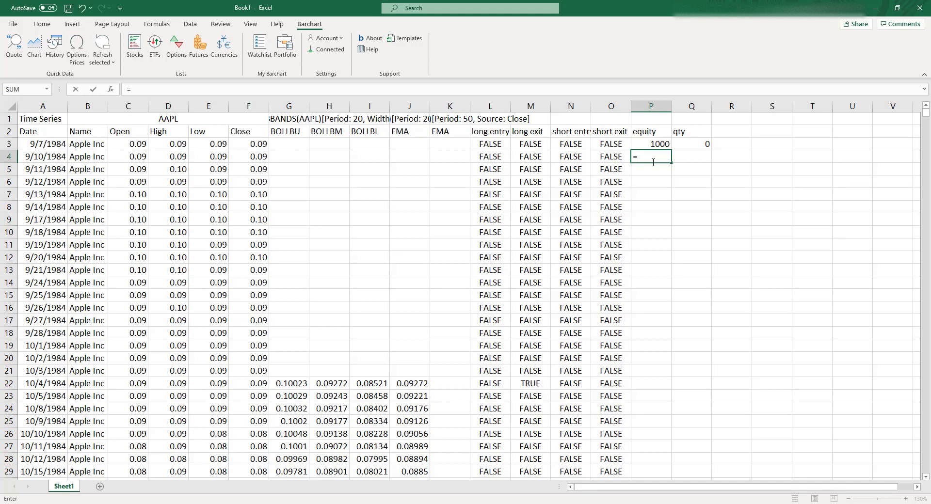
mouse_move(589, 164)
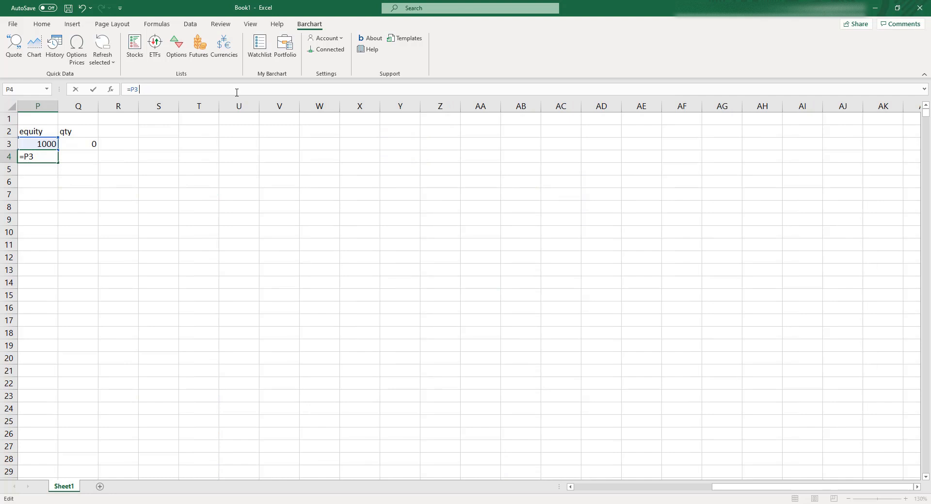
Step: Enter =P3+Q3*(F4-F3) in P4 and fill the equity formula down all rows
text(+)
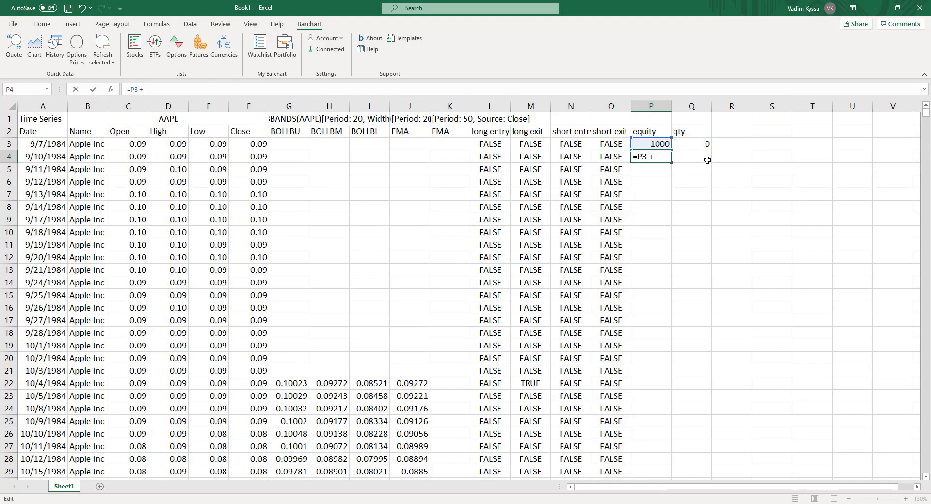
click(692, 143)
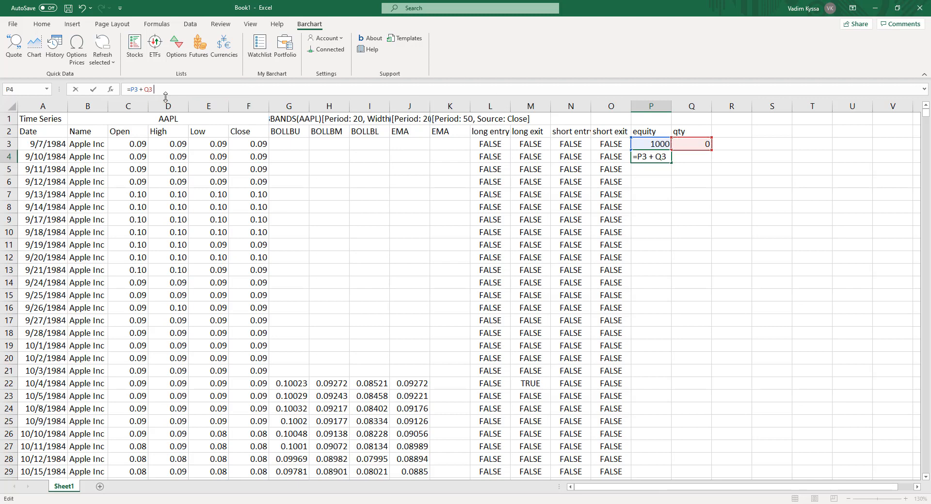
text(* ())
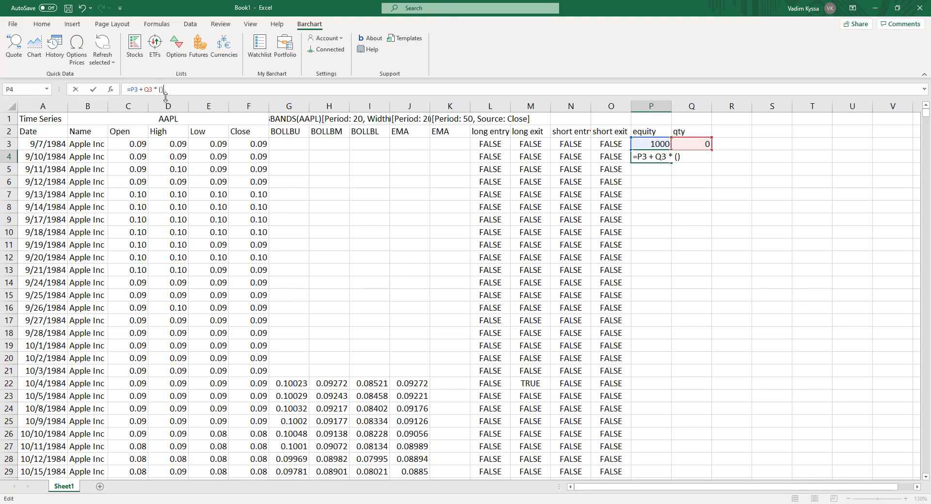
mouse_move(245, 154)
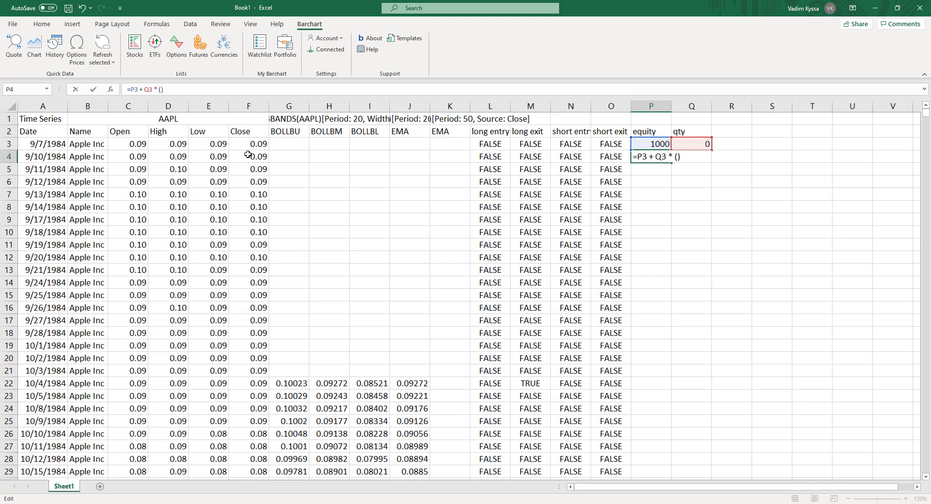
click(247, 156)
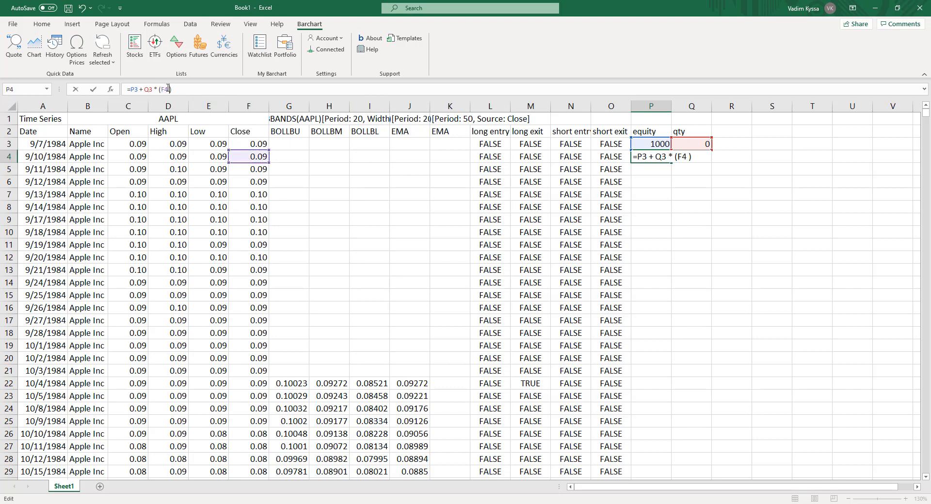
click(248, 144)
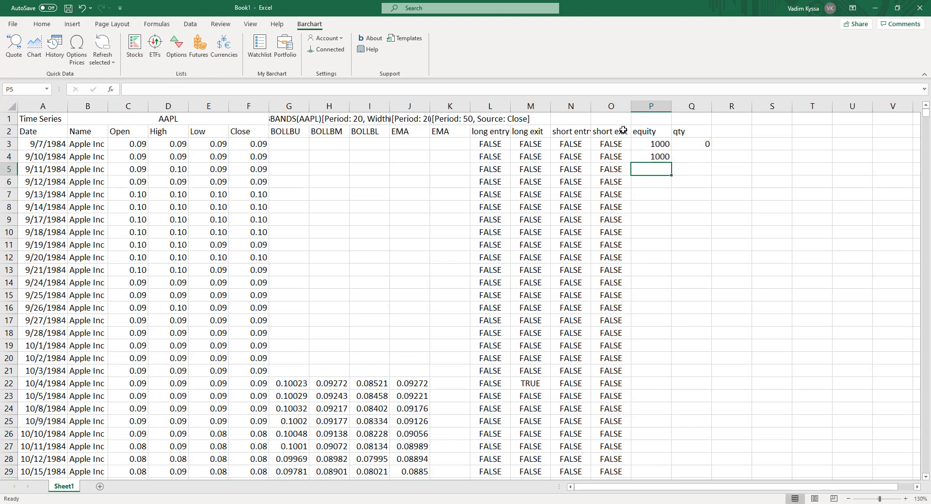
drag(651, 156, 650, 472)
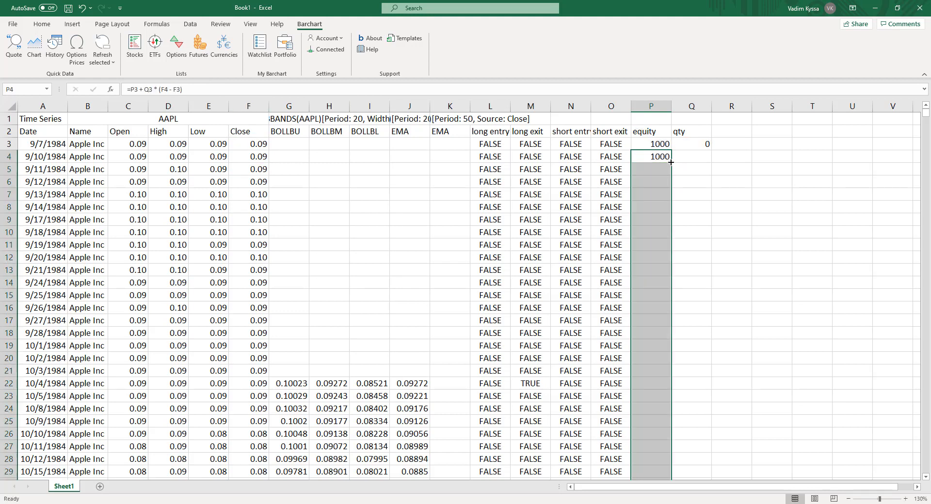
drag(670, 162, 670, 472)
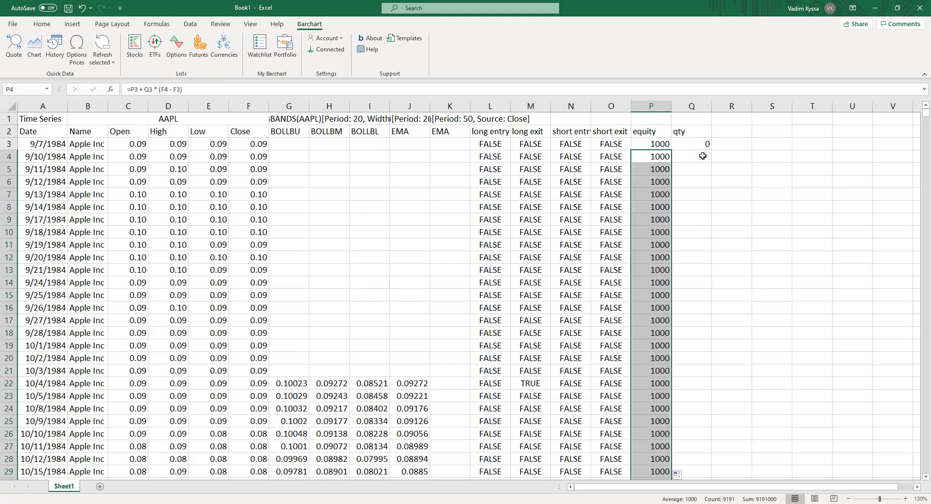
click(691, 156)
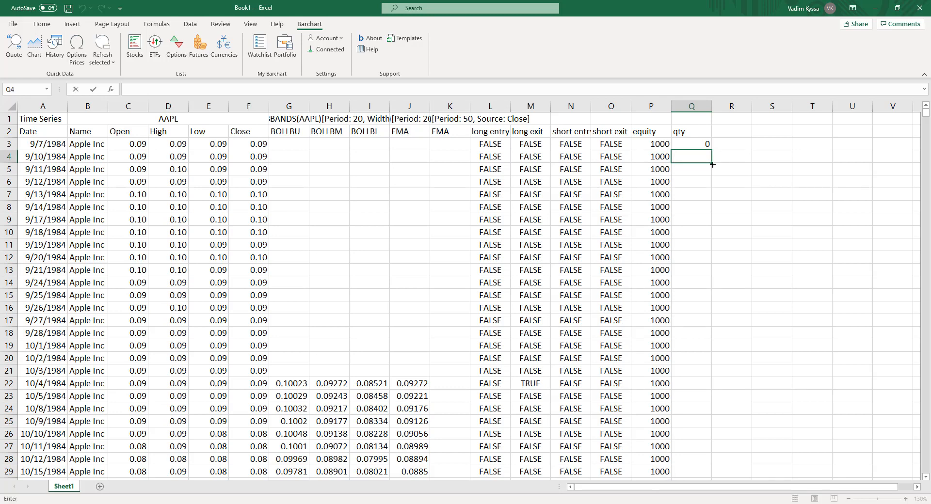
Step: Begin Q4's formula with IF on long entry L4 returning equity over close, P4/F4
text(=)
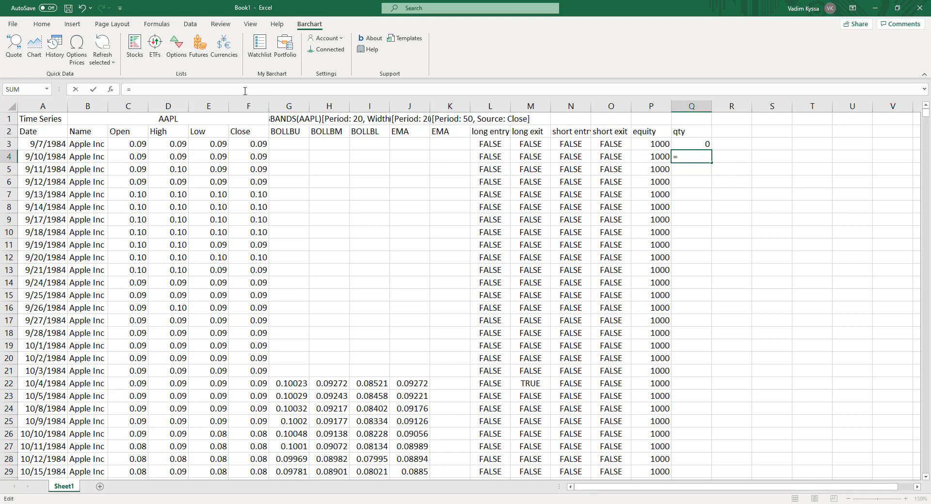
text(IF()
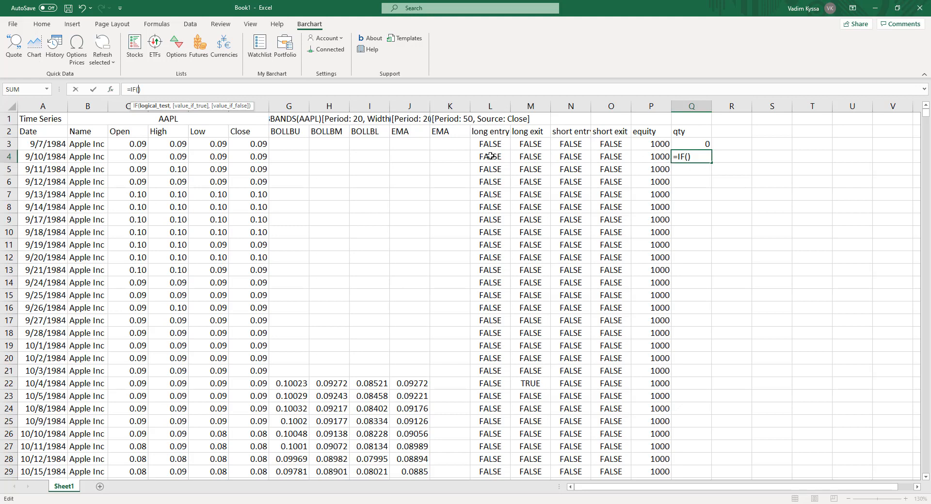
click(490, 156)
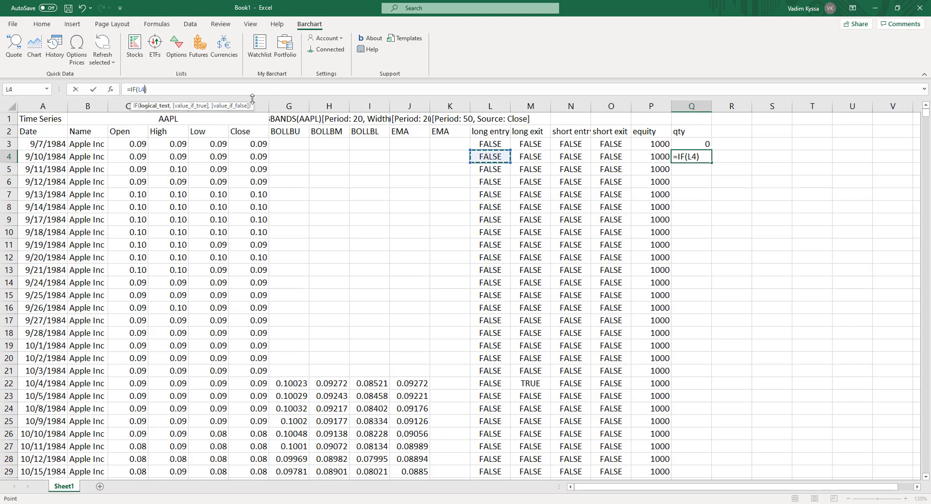
text(,)
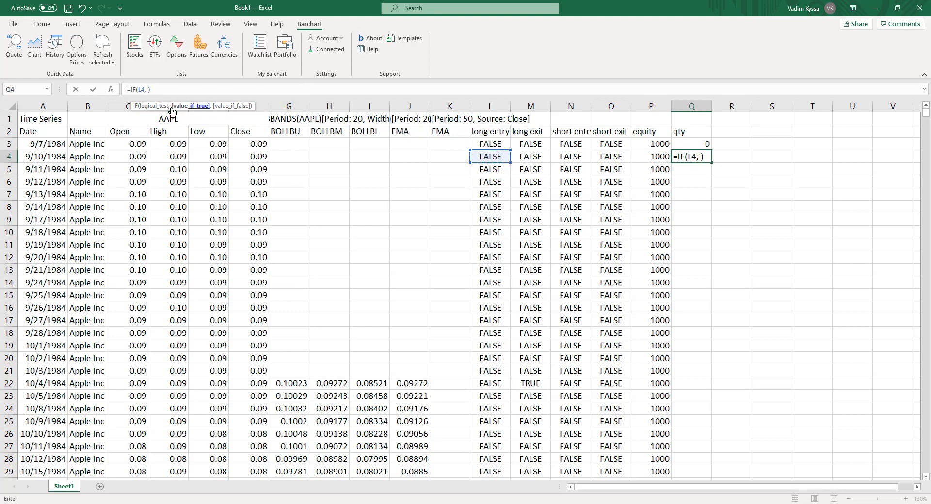
mouse_move(602, 117)
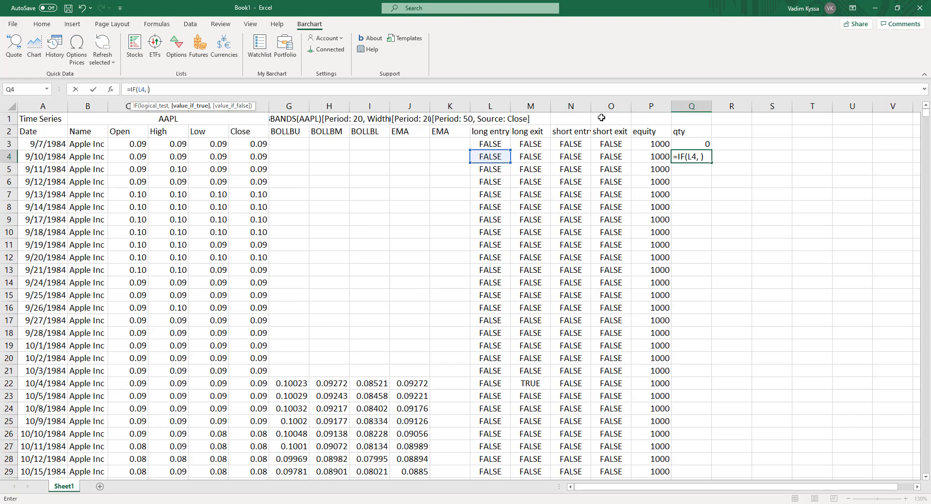
click(650, 157)
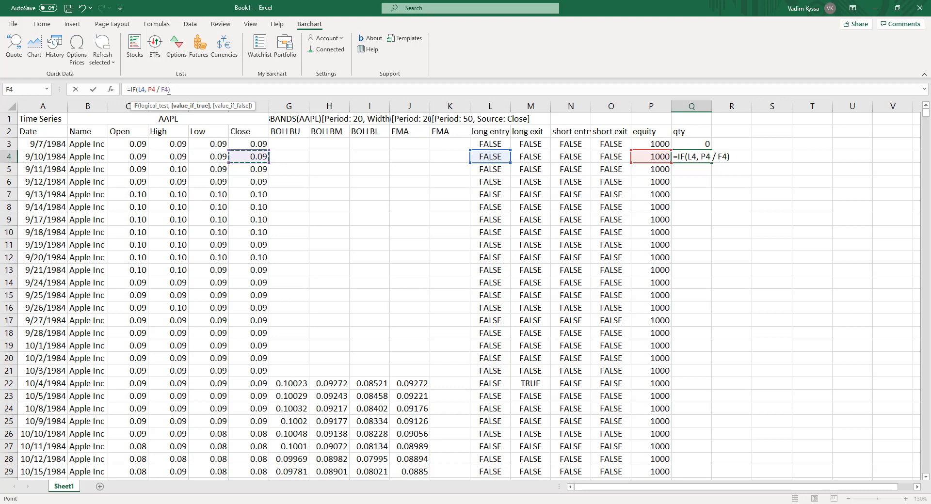
text(, IF(N4, P4 / F4)
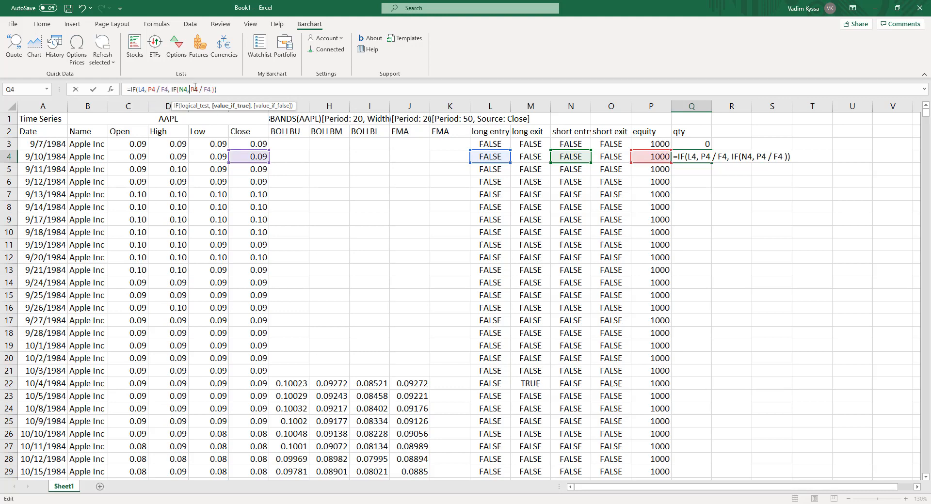
Step: Complete Q4 with -P4/F4 on short entry N4, 0 when M4 or O4 exit, else Q3
text(-)
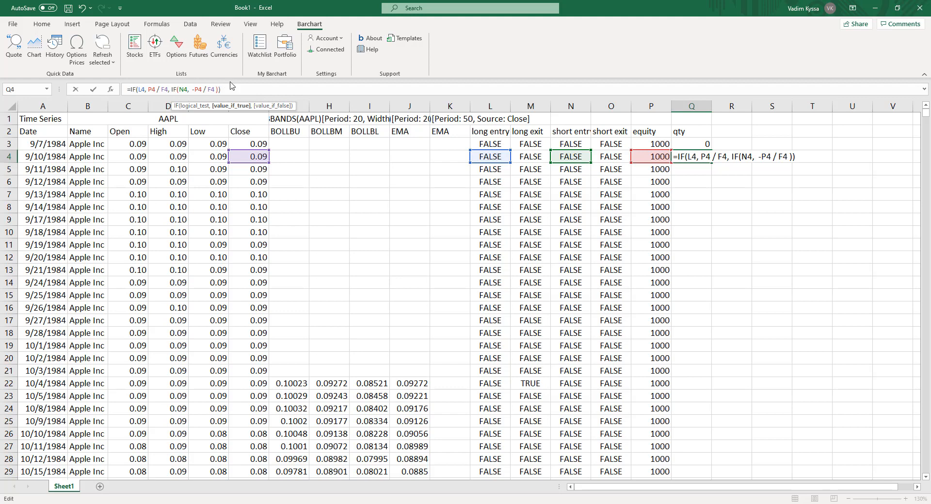
text(IF()
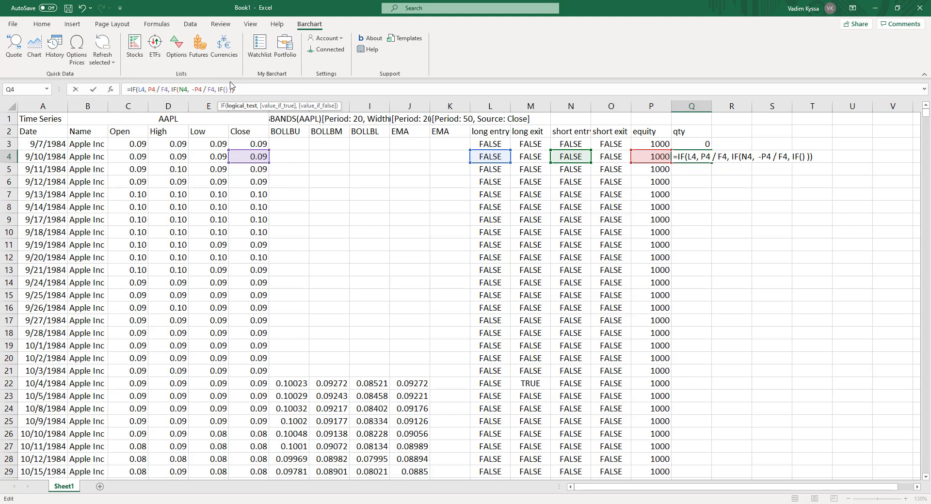
text(OR()
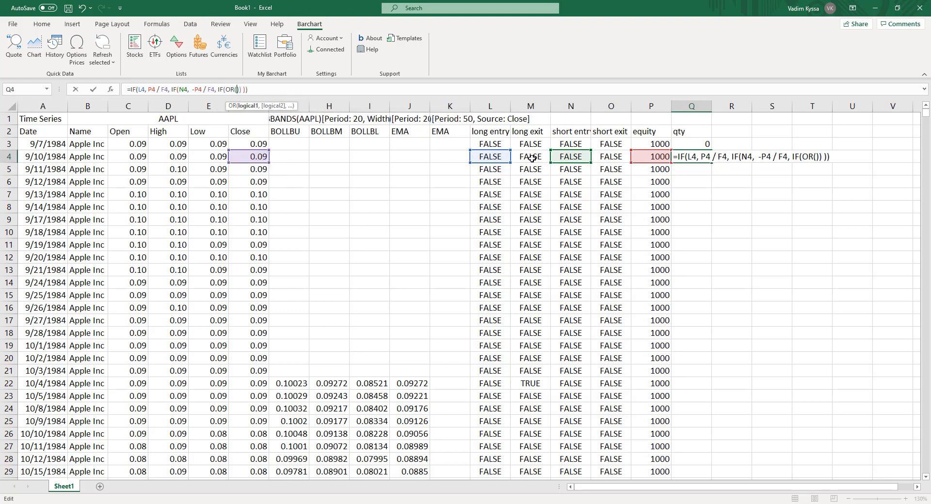
click(530, 157)
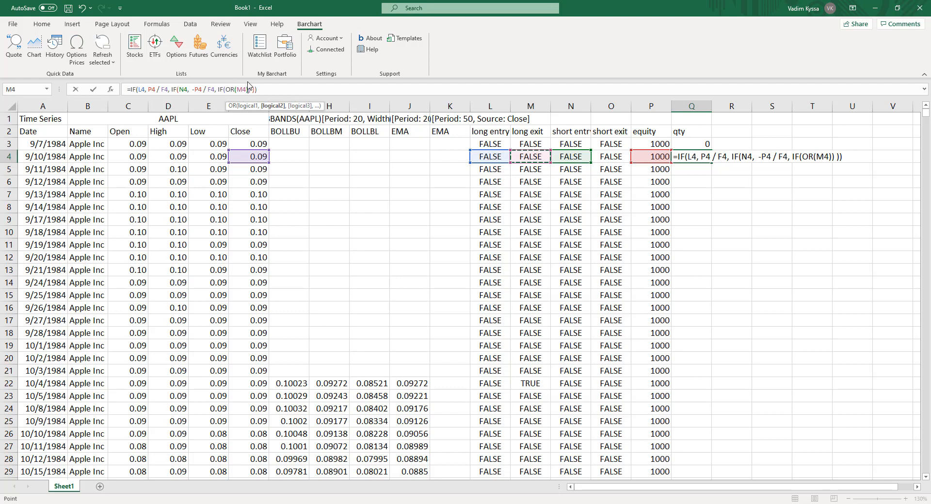
click(611, 156)
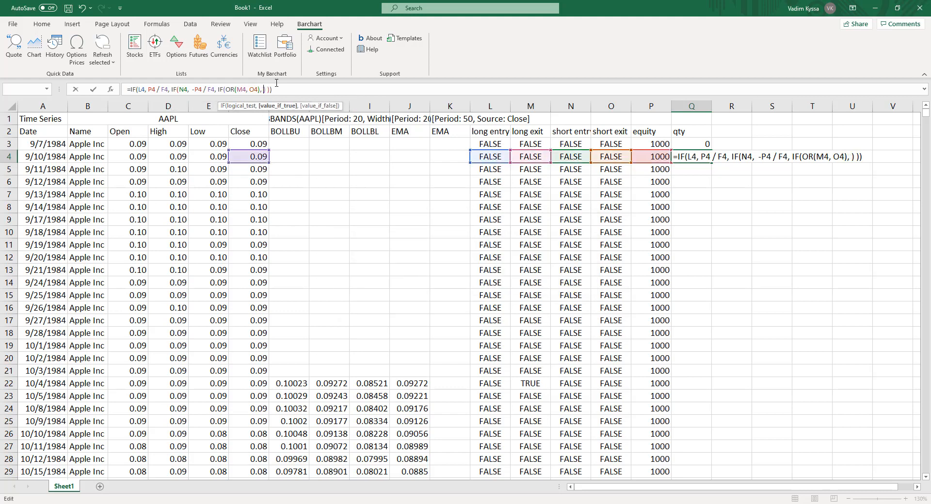
text(0)
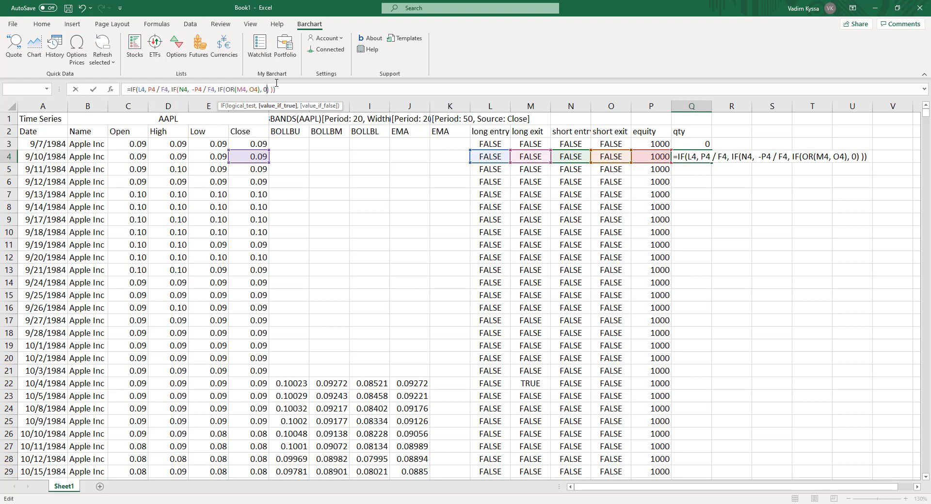
text(,)
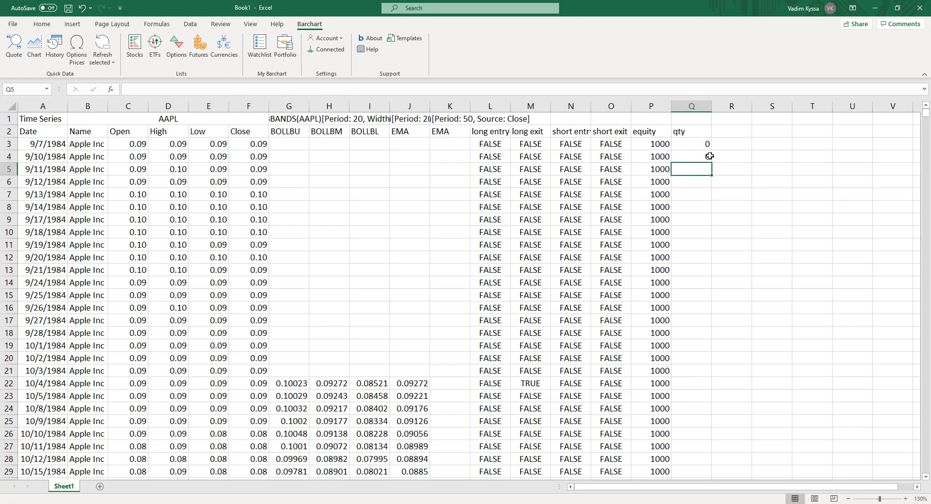
Step: Fill the Q4 qty formula down column Q, checking values like -13008.4 and 8690.47
click(691, 156)
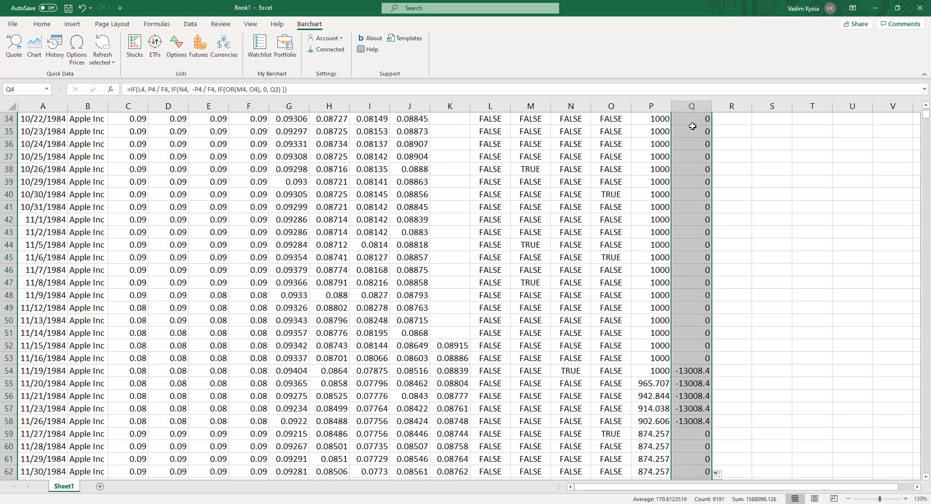
scroll(down, 3)
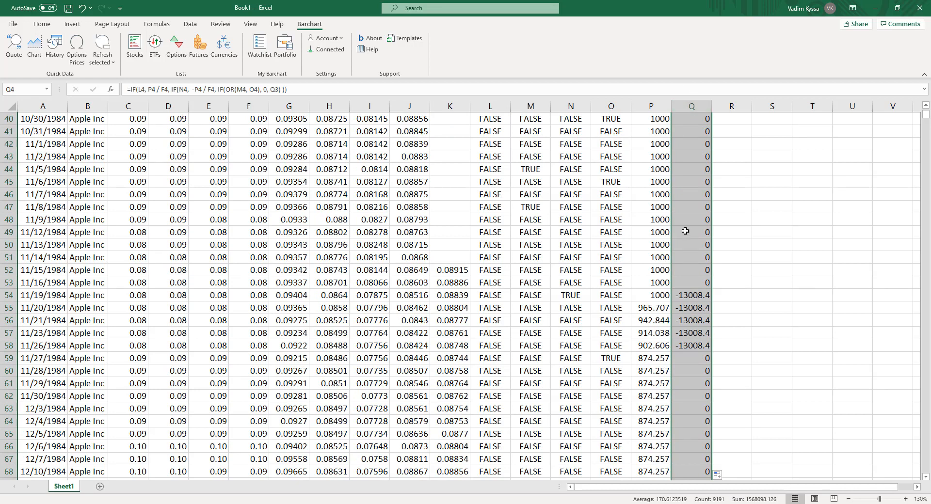
scroll(down, 3)
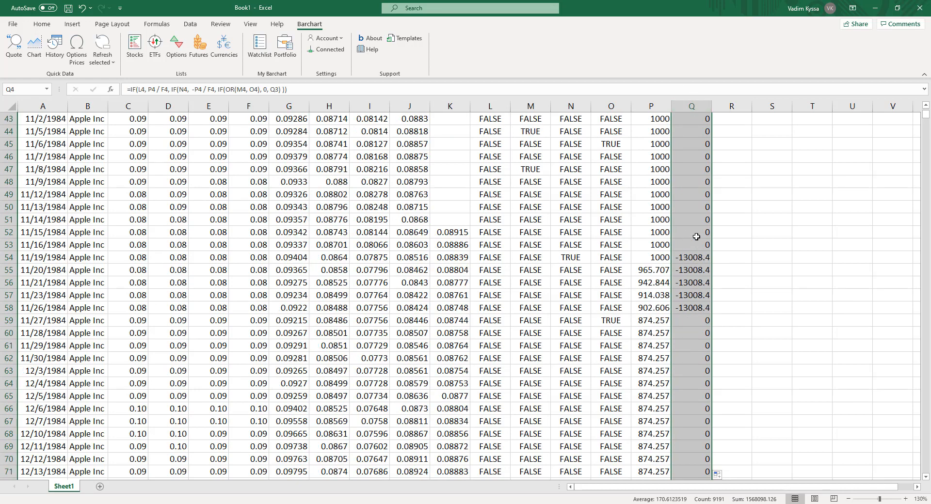
scroll(down, 3)
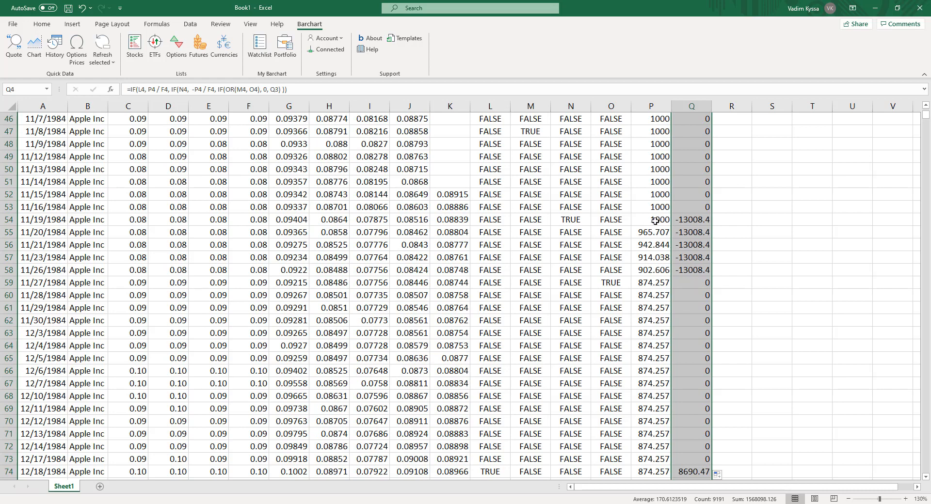
mouse_move(672, 236)
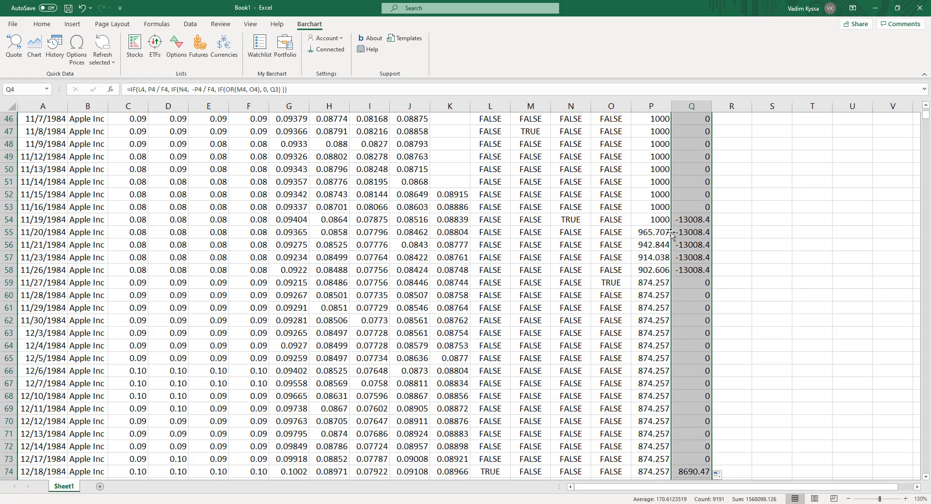
scroll(down, 3)
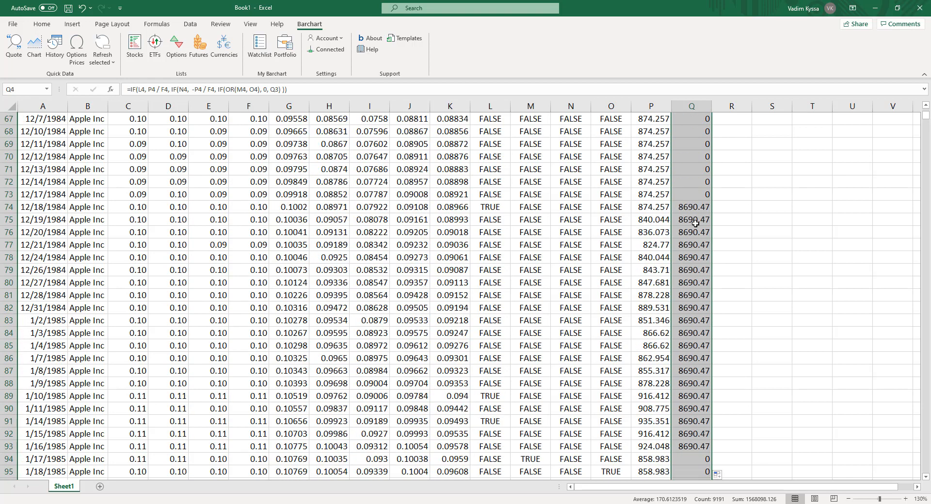
mouse_move(644, 220)
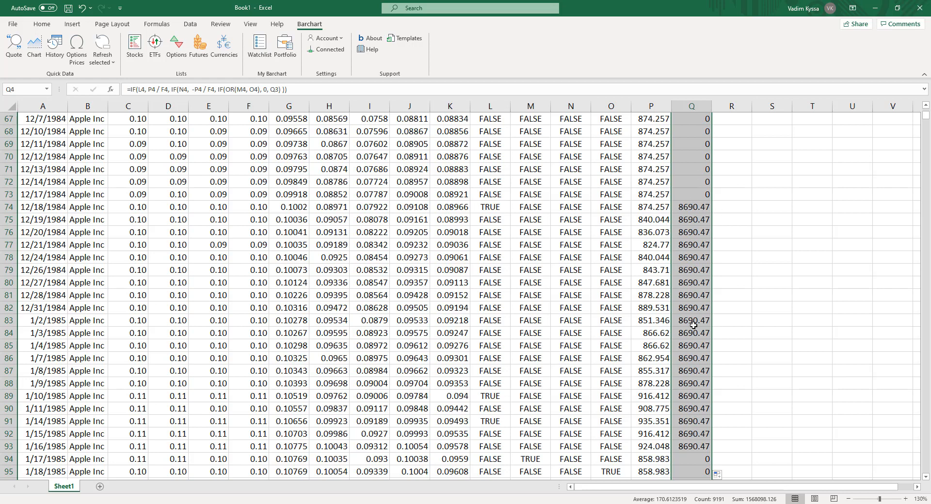
scroll(down, 3)
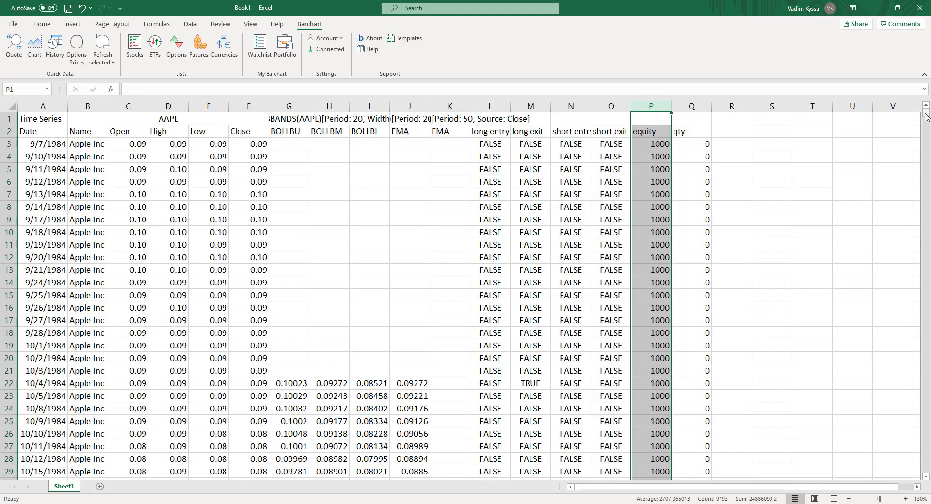
scroll(down, 3)
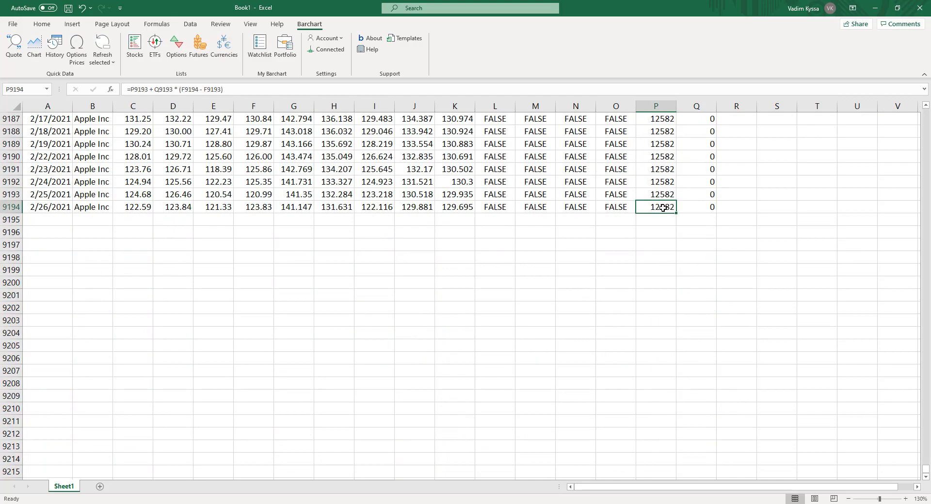
scroll(up, 3)
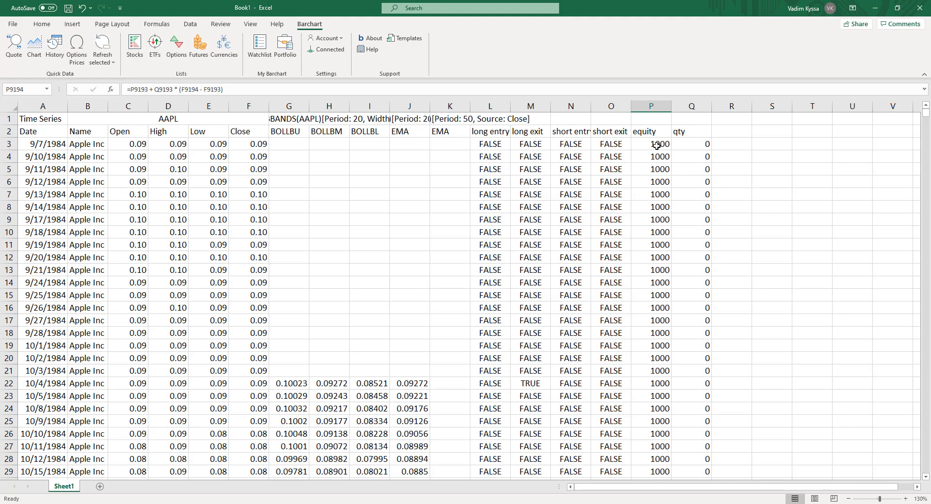
mouse_move(659, 117)
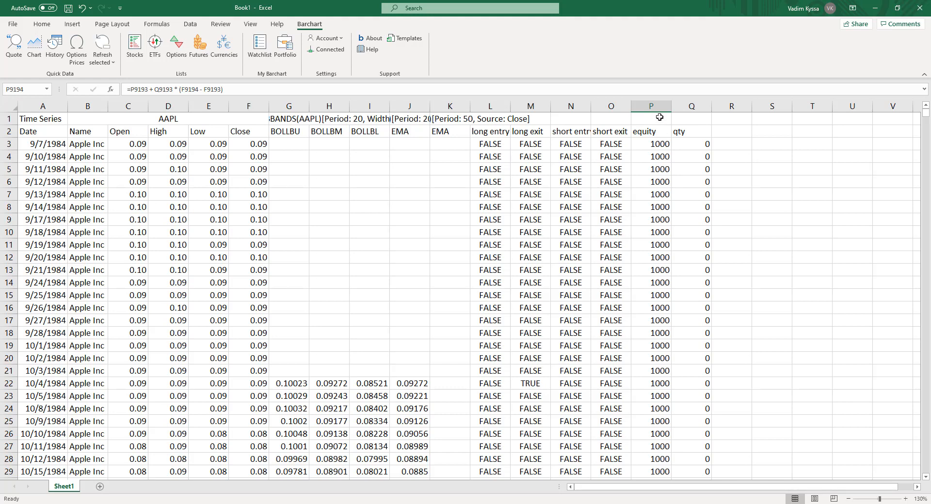
click(651, 105)
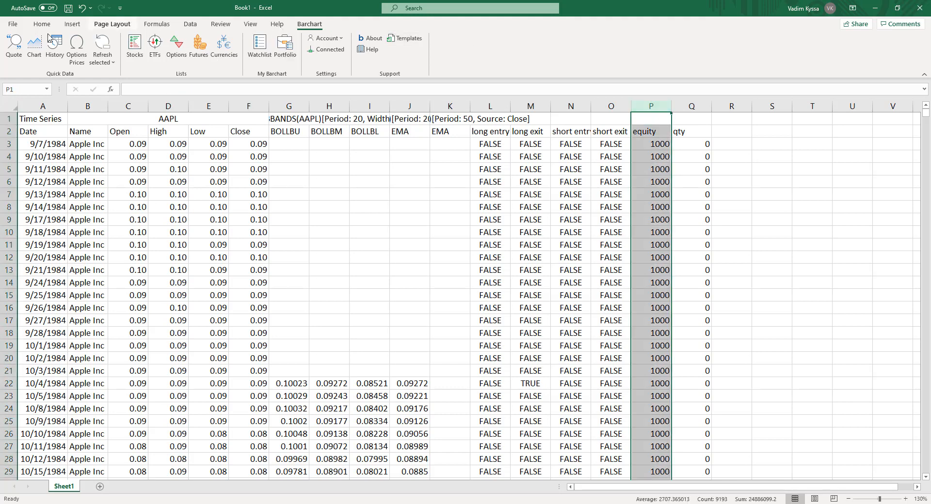
Step: Insert a line chart of equity column P, rising from about 1000 to 16000
click(72, 24)
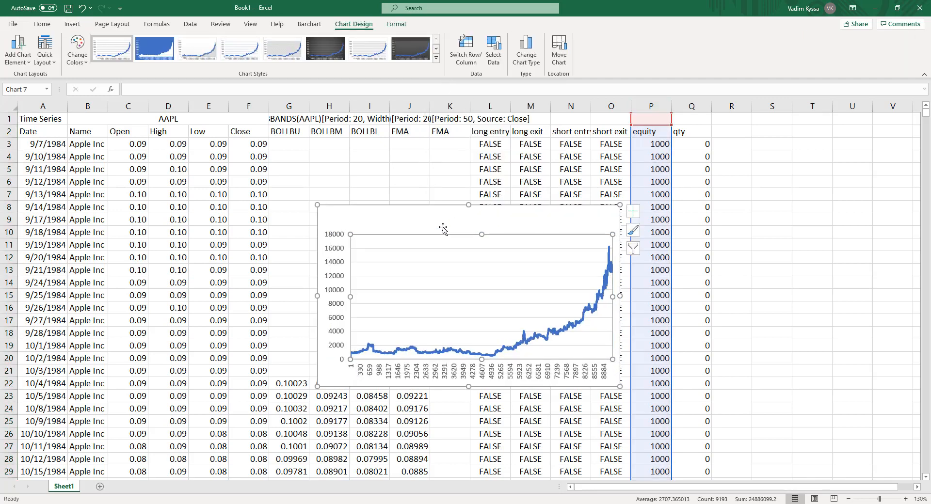
mouse_move(492, 233)
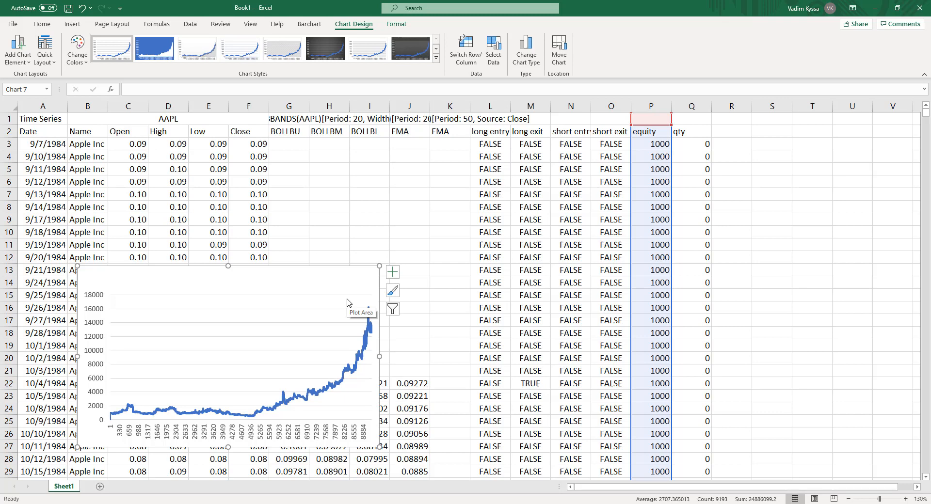
mouse_move(359, 277)
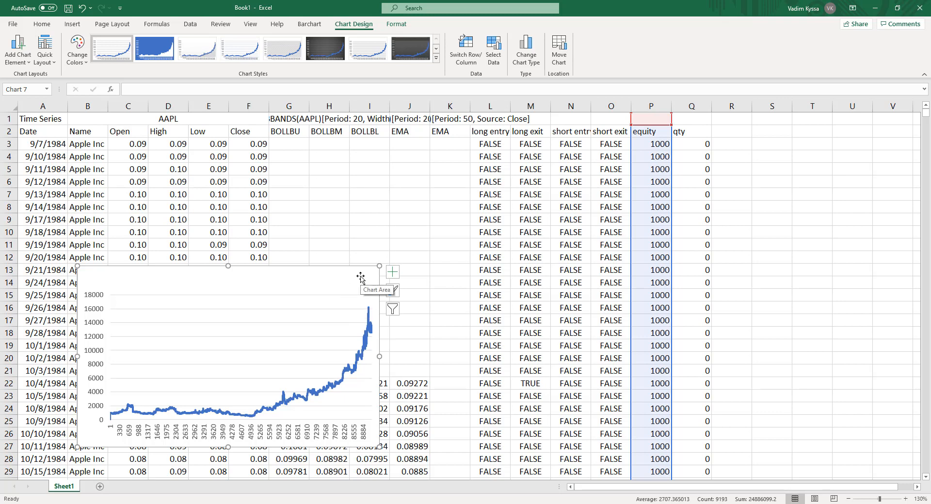